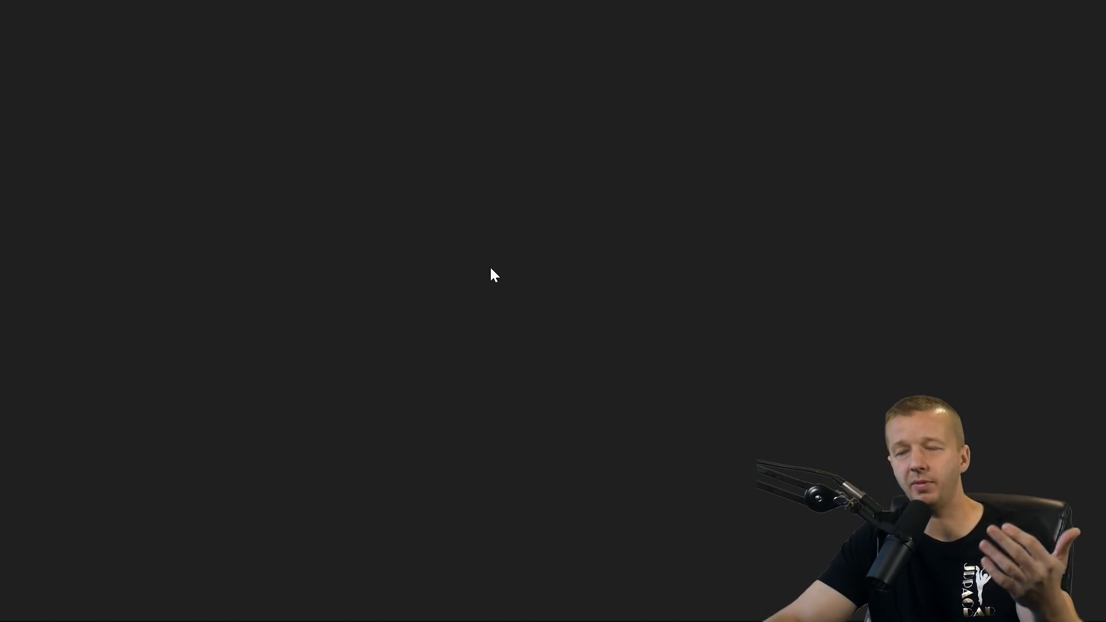
mouse_move(632, 394)
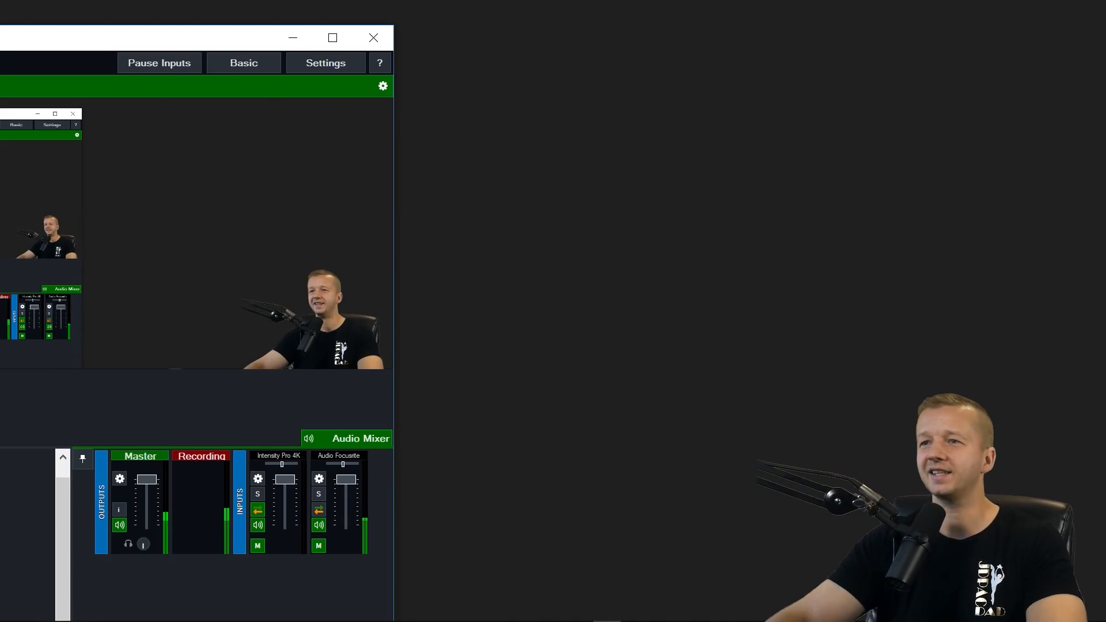
Step: Park the playhead at the sequence start and briefly play the intro logo into the talking-head footage
click(332, 37)
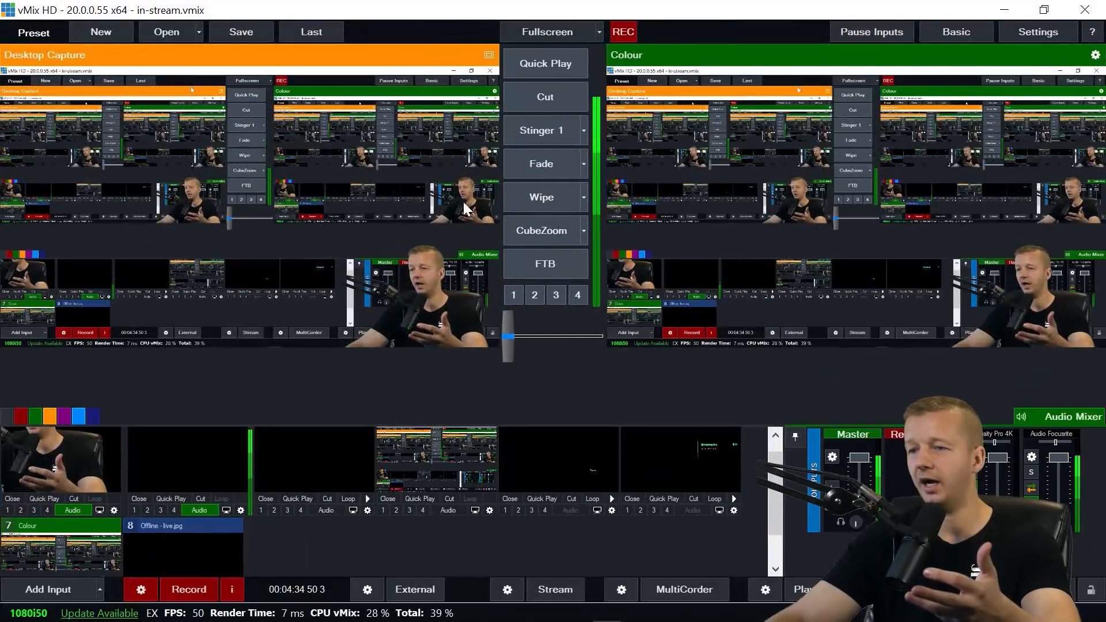
mouse_move(557, 589)
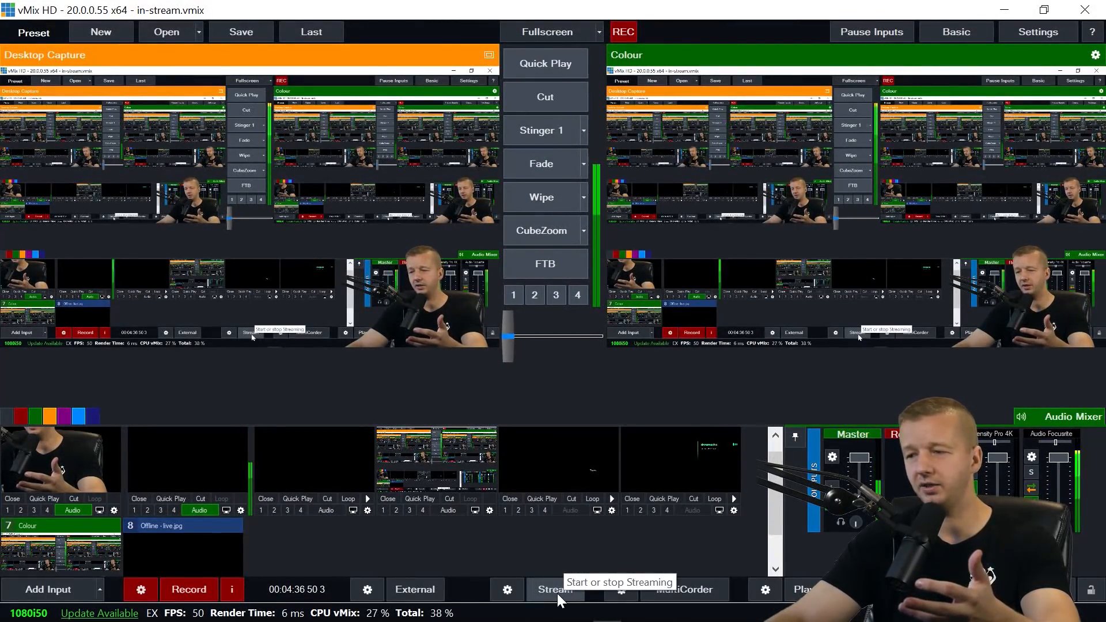
mouse_move(507, 589)
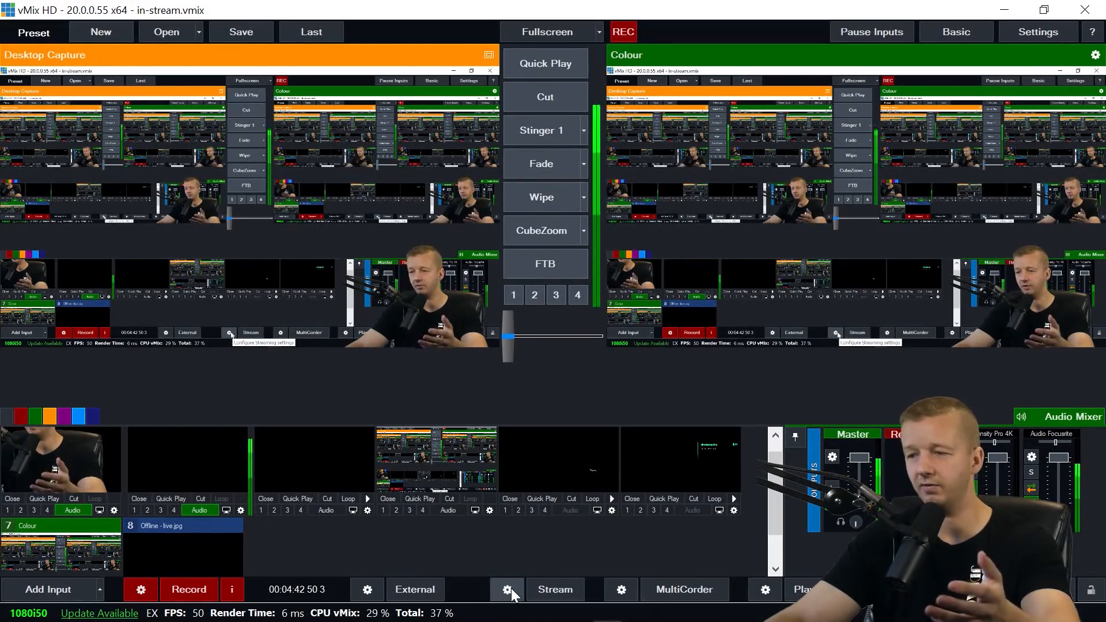
mouse_move(555, 593)
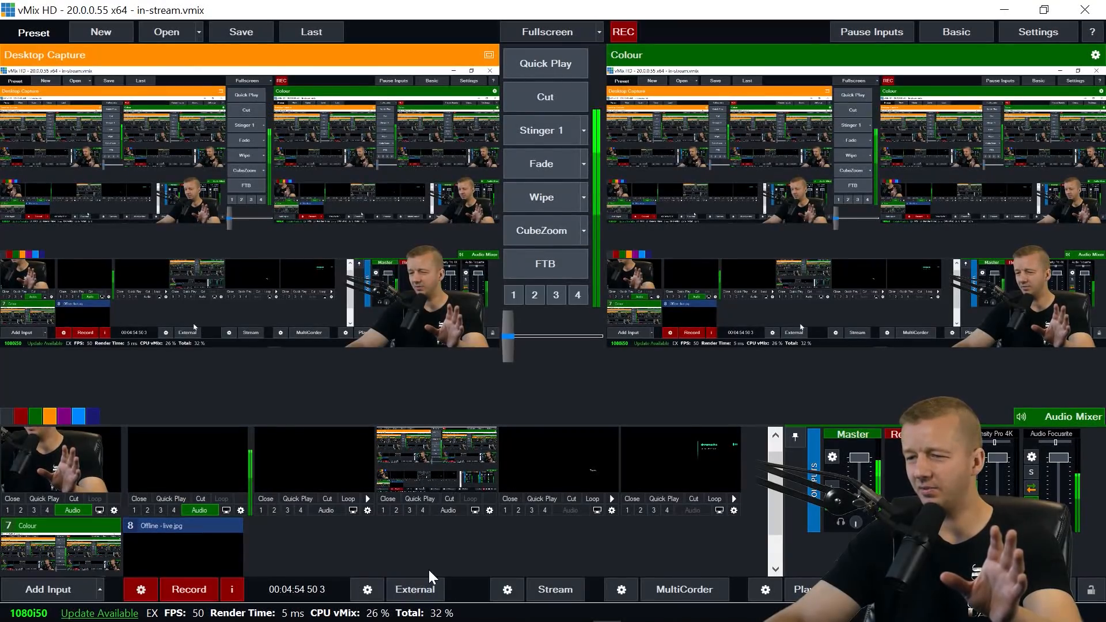
mouse_move(413, 589)
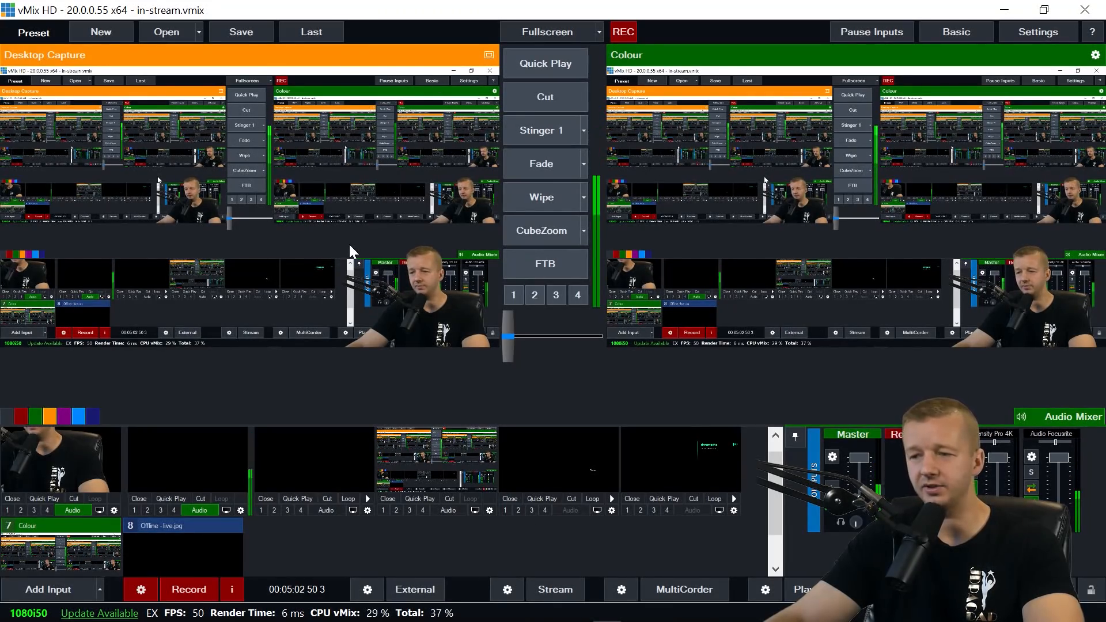
mouse_move(414, 589)
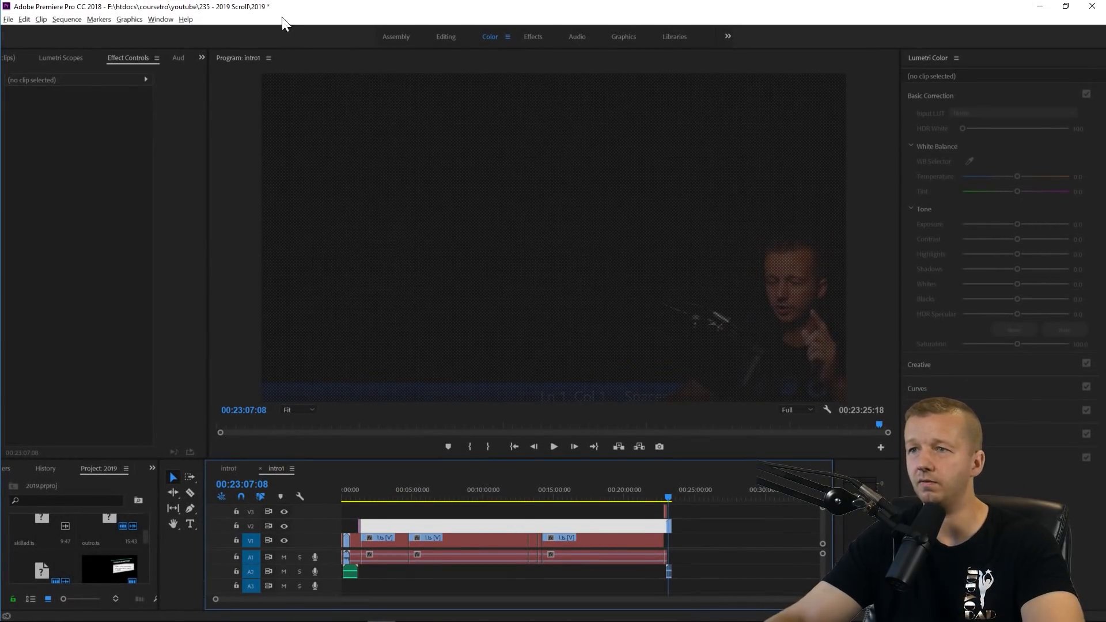
mouse_move(281, 18)
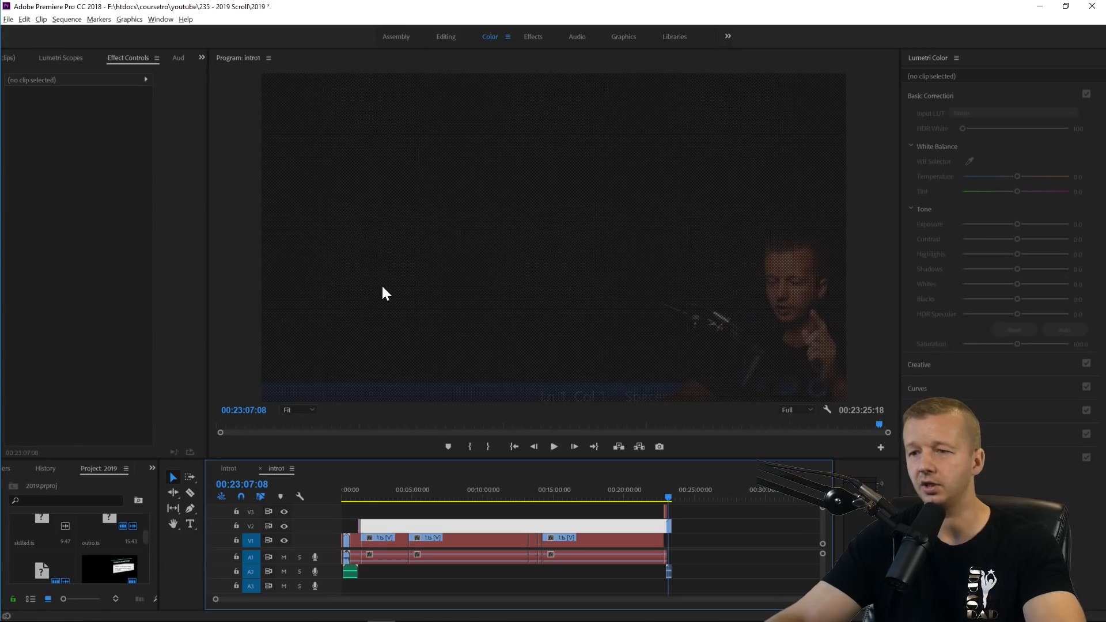
mouse_move(349, 501)
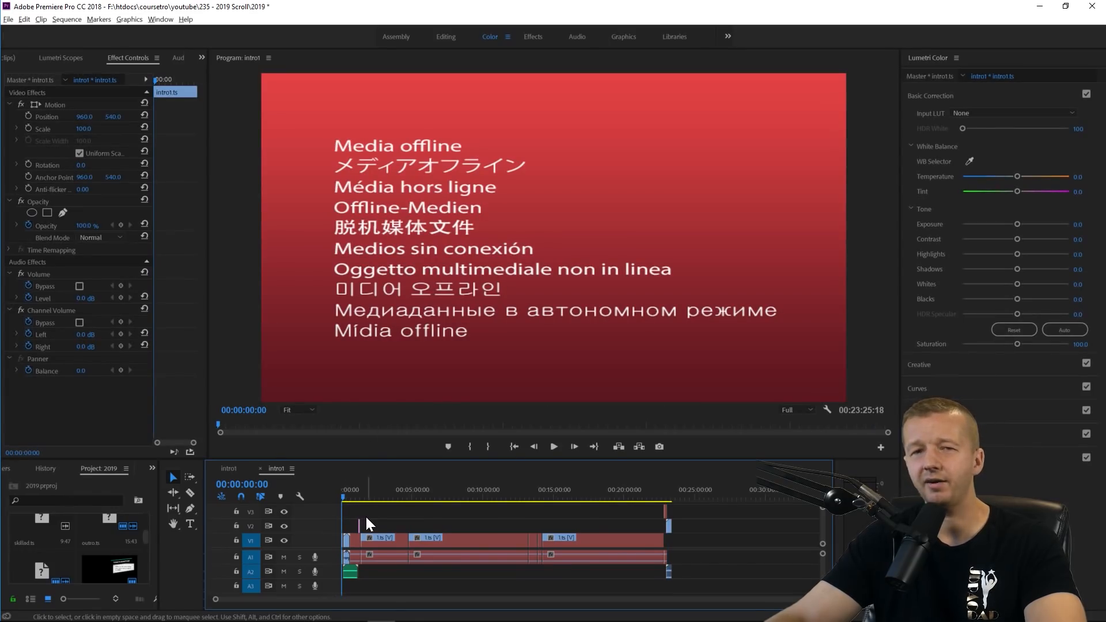
click(381, 538)
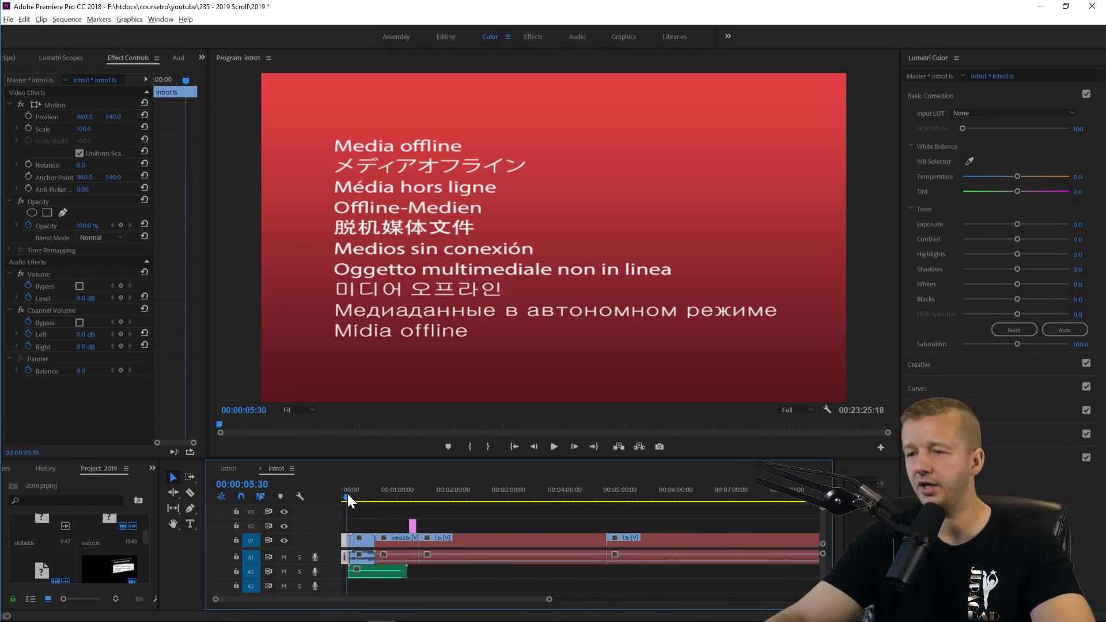
click(342, 490)
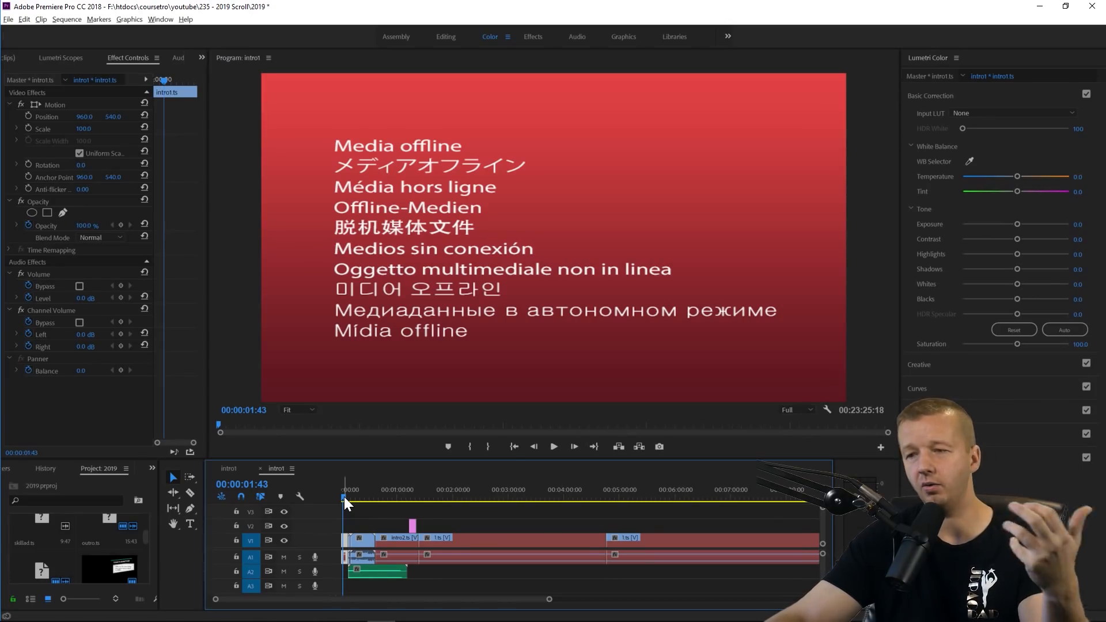
click(346, 499)
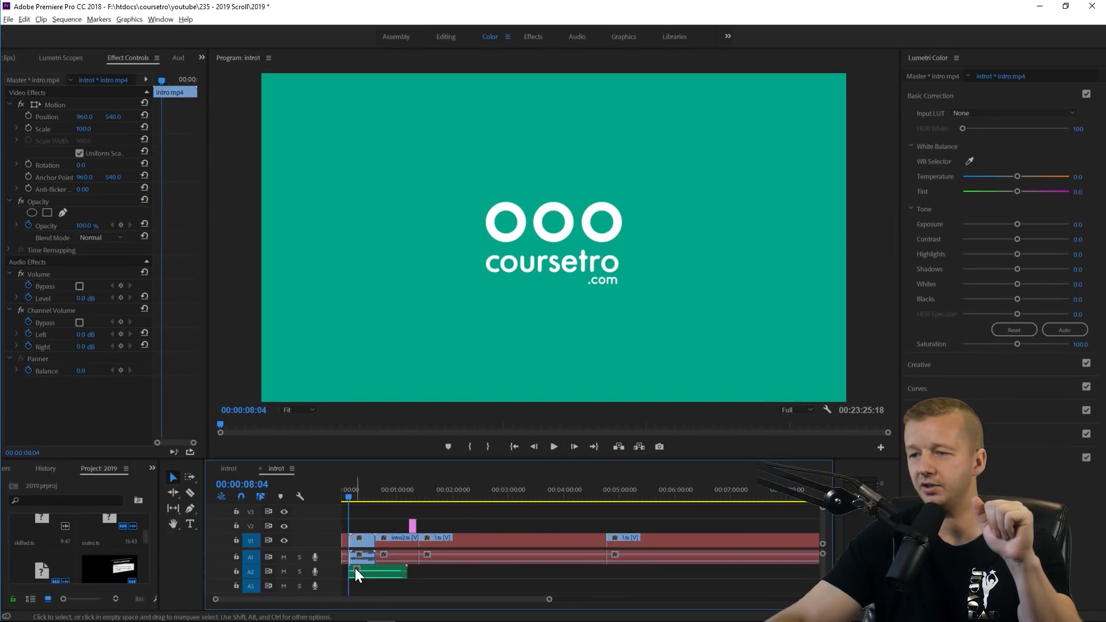
click(378, 571)
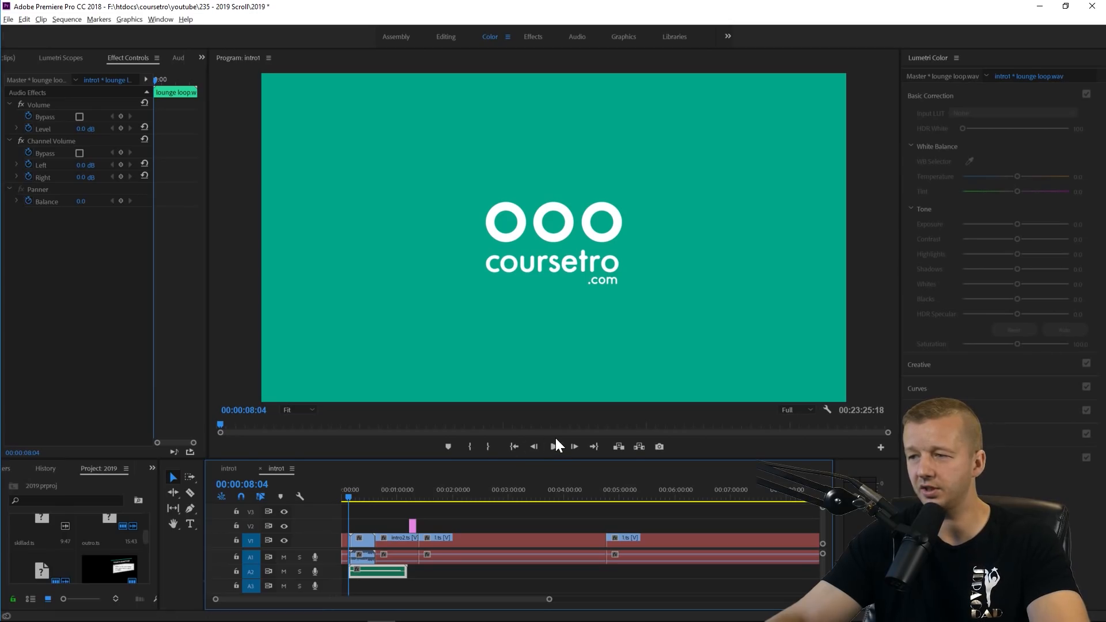
click(554, 445)
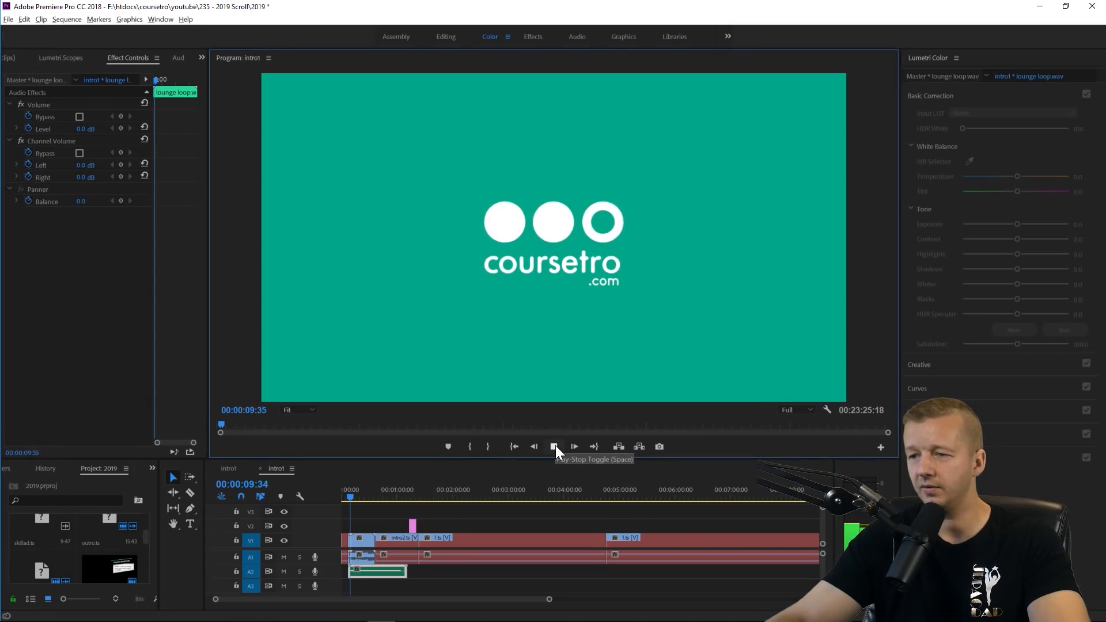
click(554, 445)
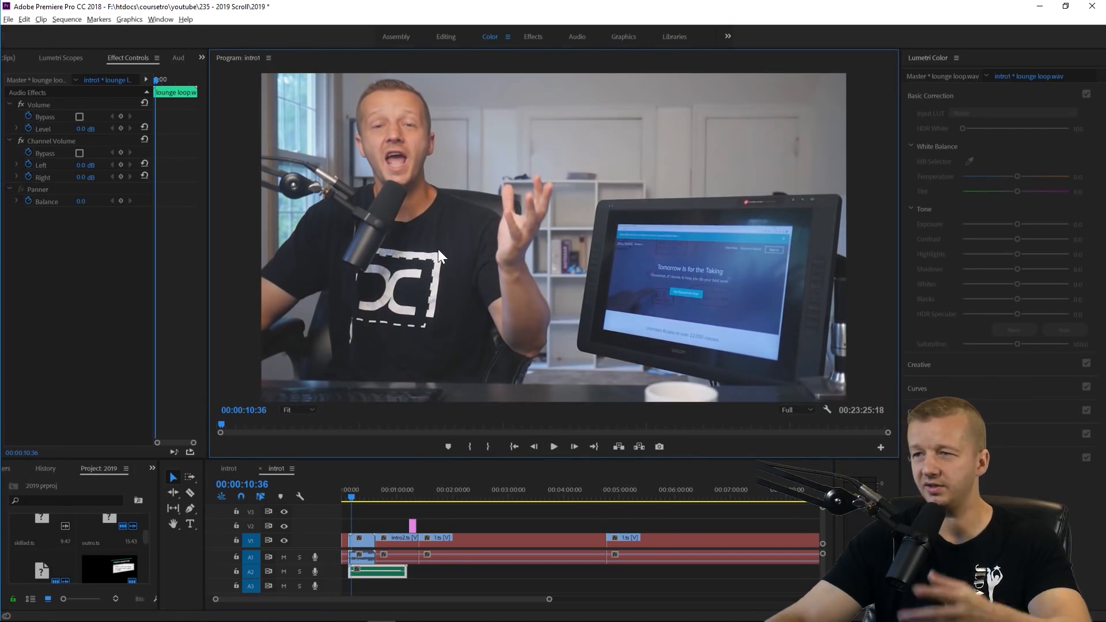
mouse_move(350, 527)
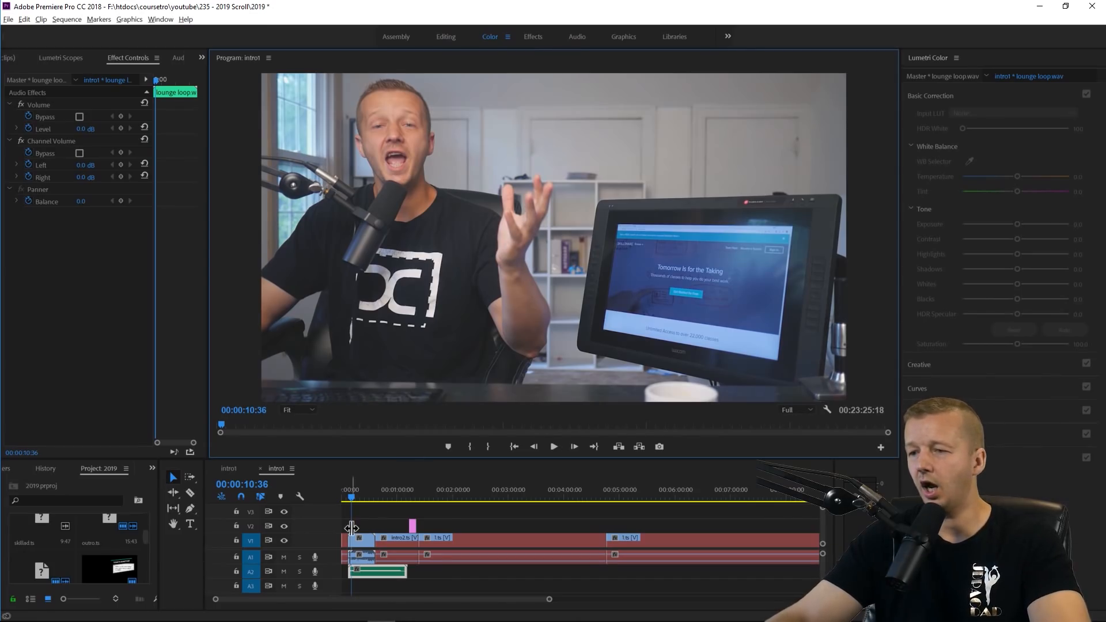
Step: Step the playhead forward to the intro2 overlay where the Today's Question 2019 card appears
click(356, 488)
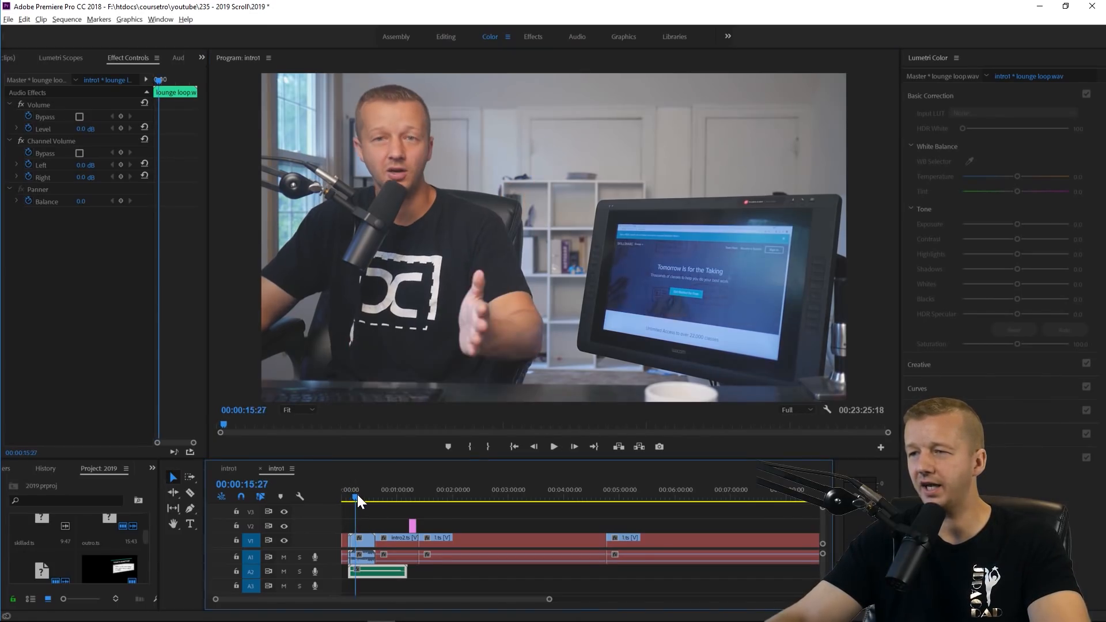
click(372, 502)
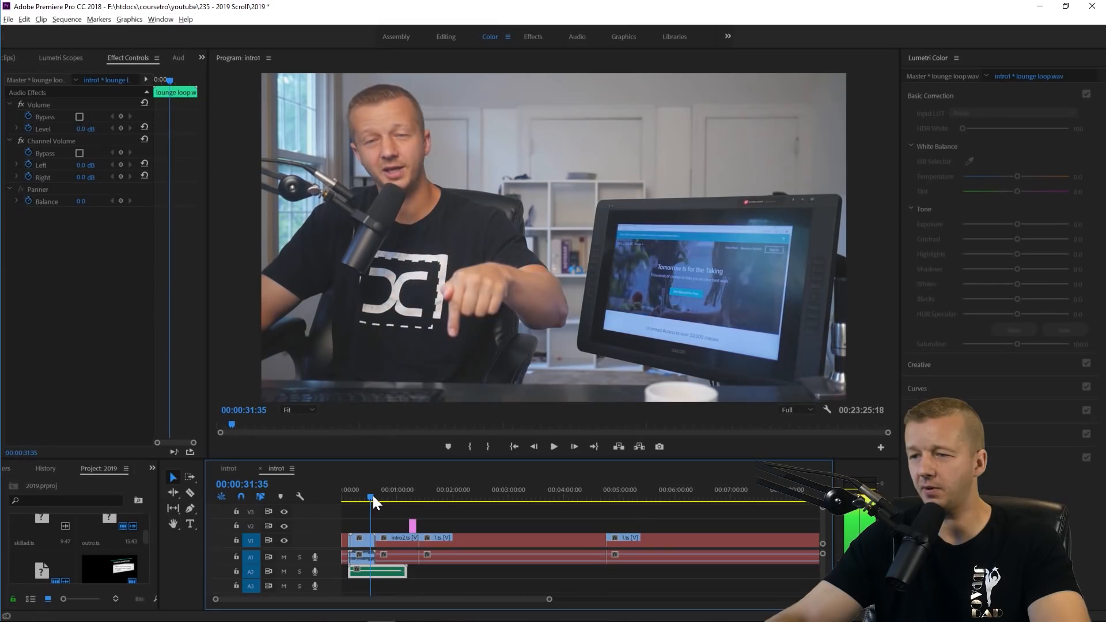
click(376, 489)
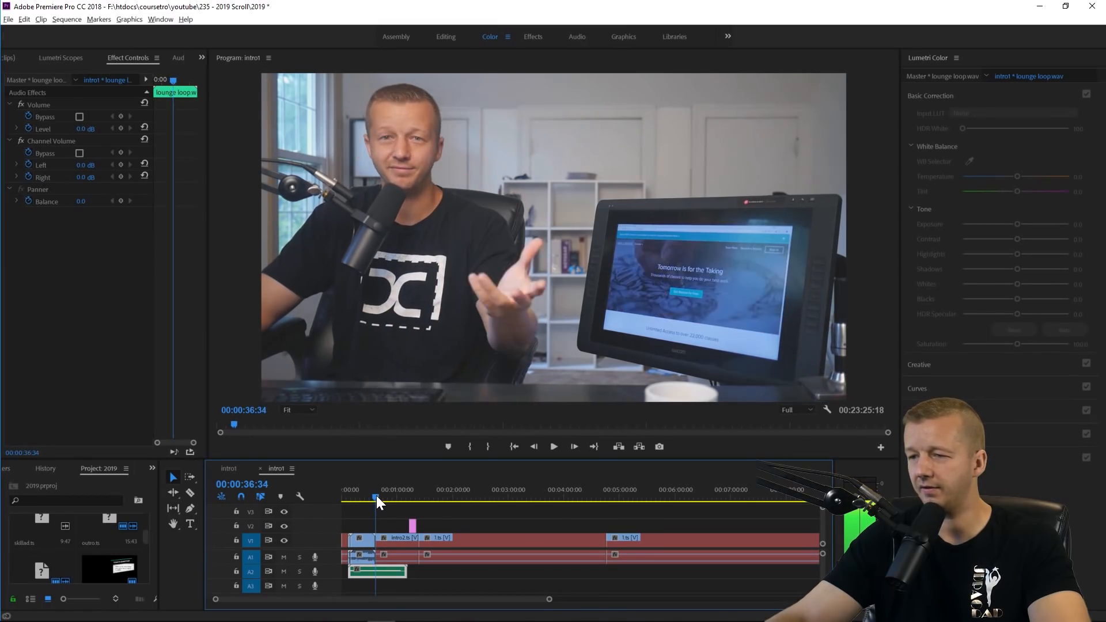
click(369, 490)
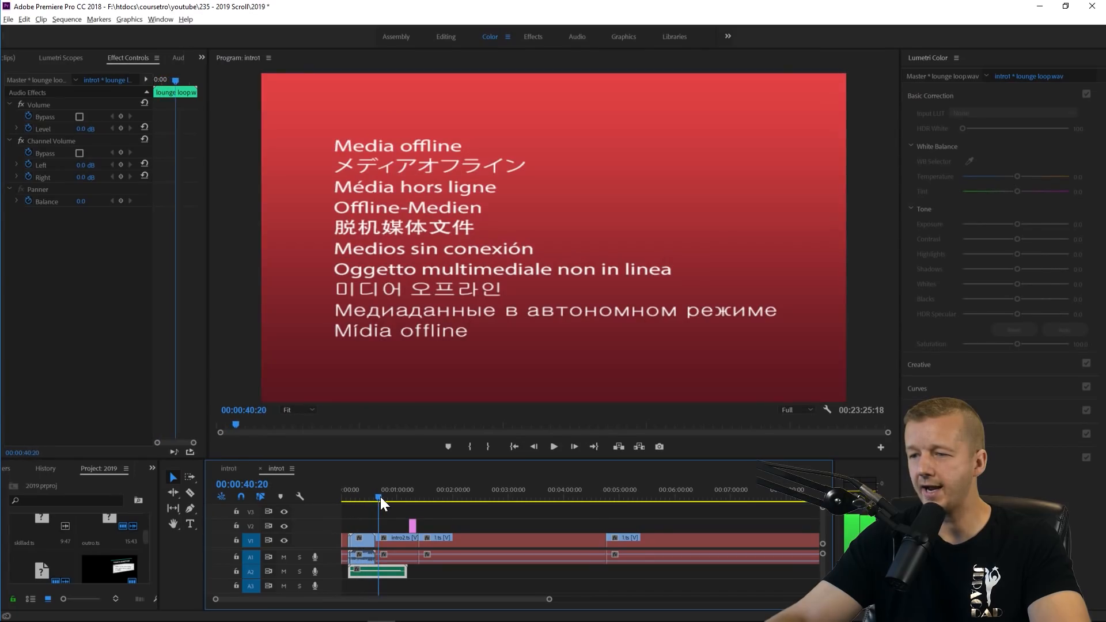
click(396, 538)
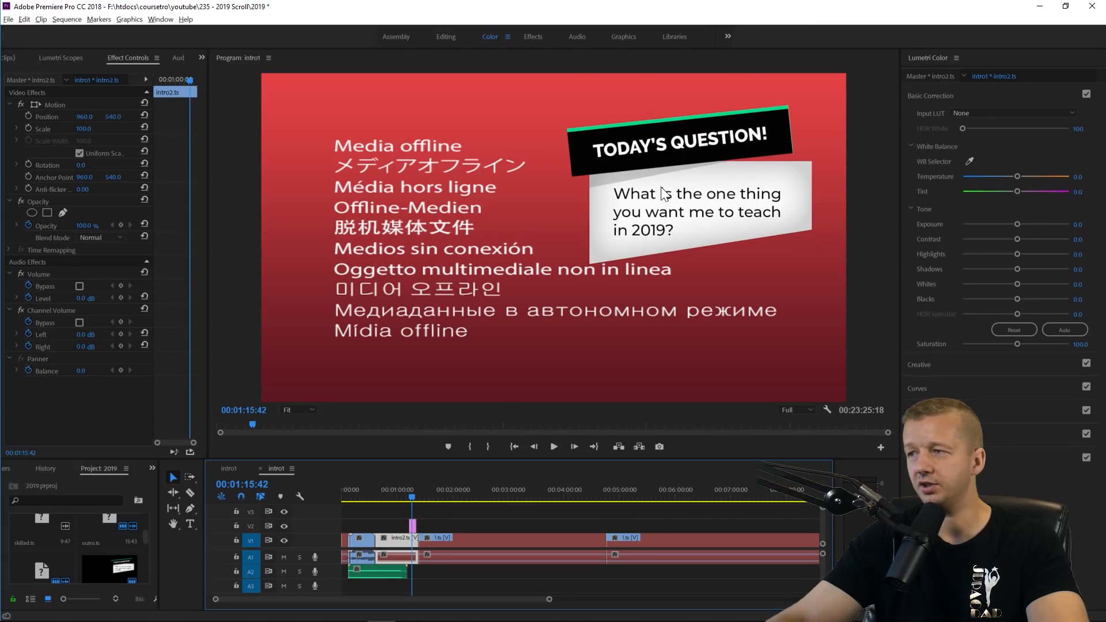
mouse_move(661, 234)
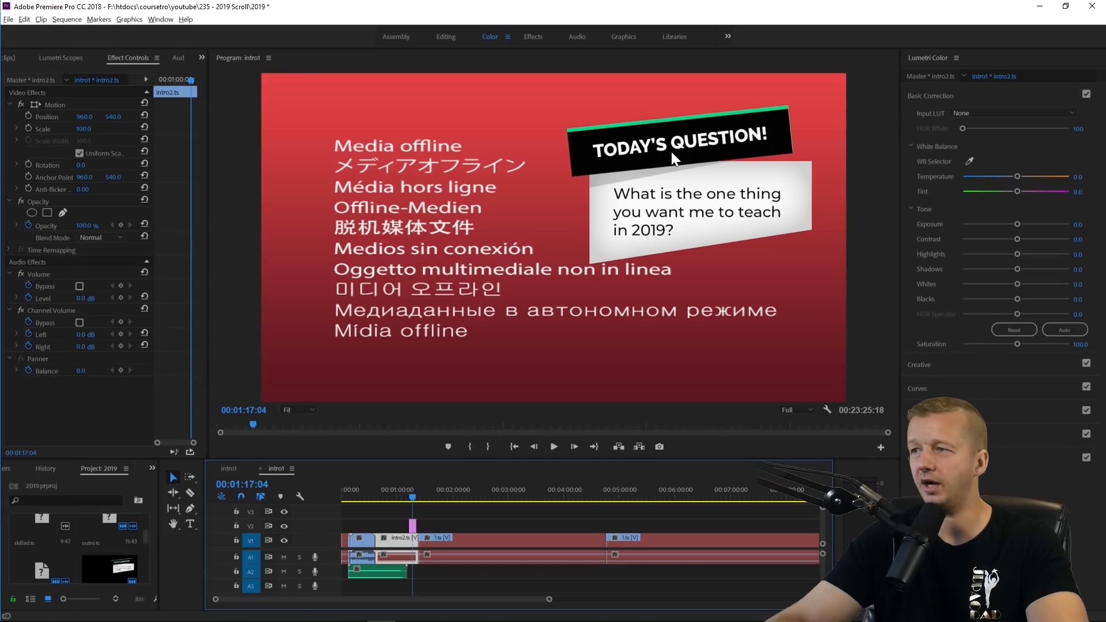
mouse_move(668, 205)
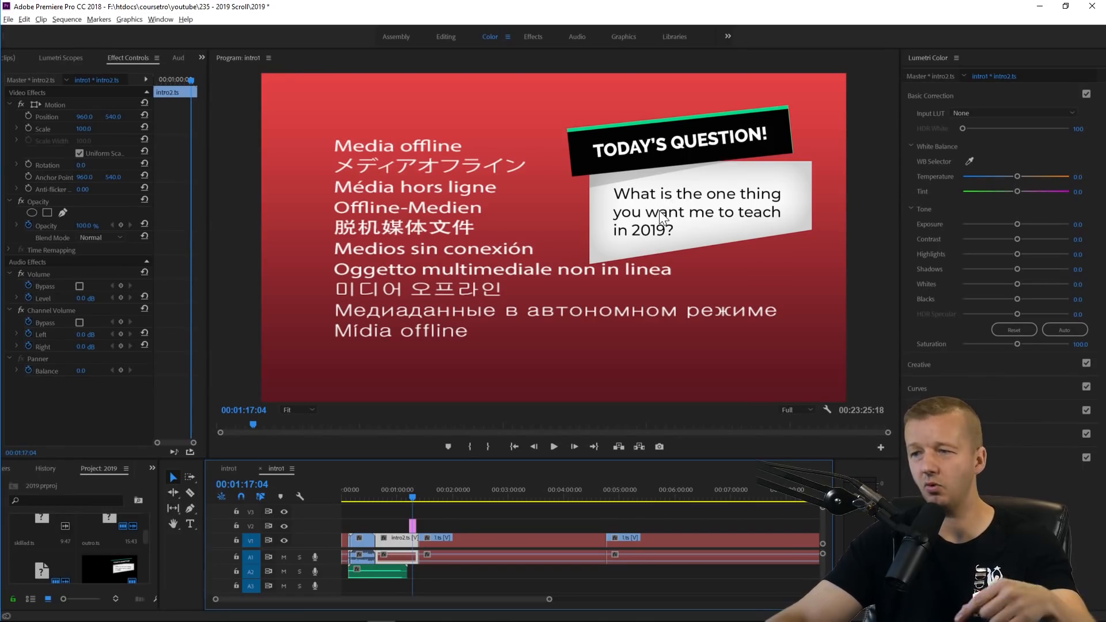
click(412, 489)
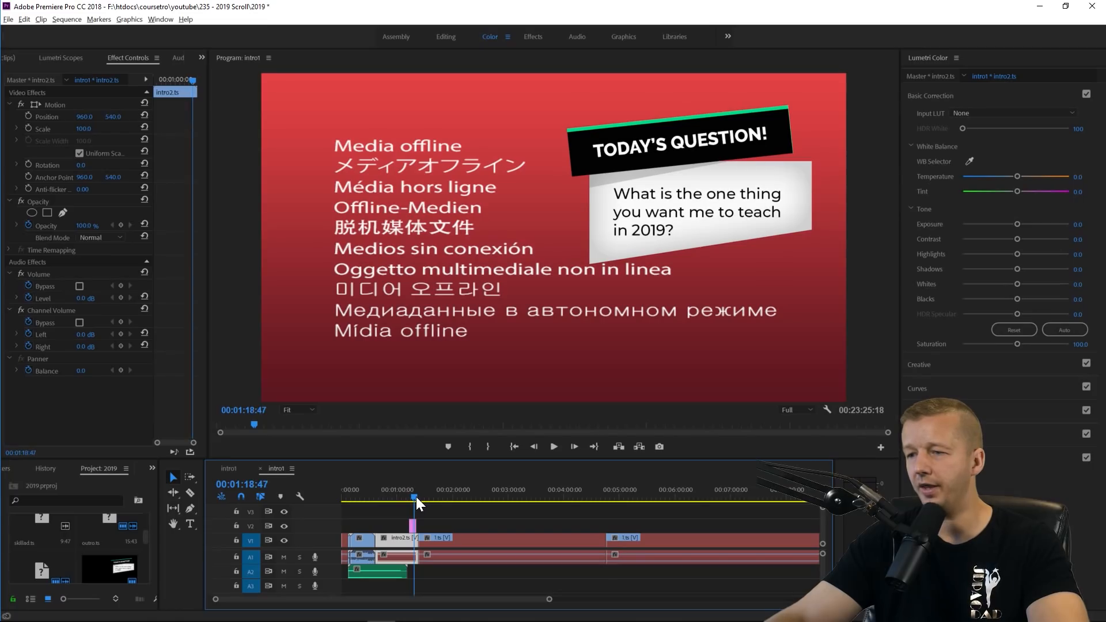
click(421, 498)
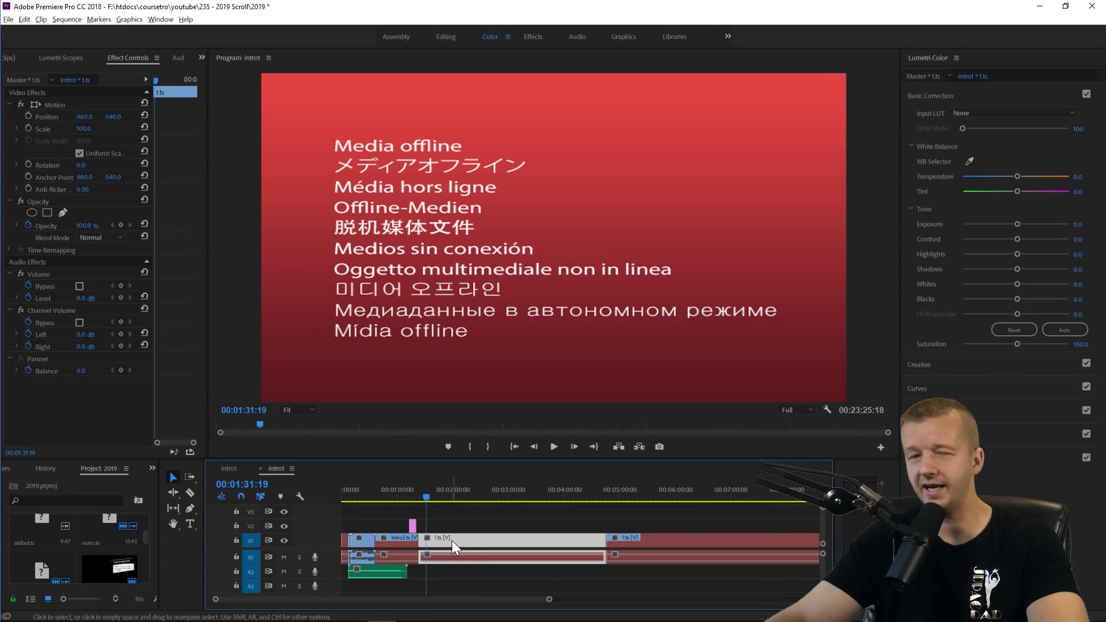
mouse_move(454, 547)
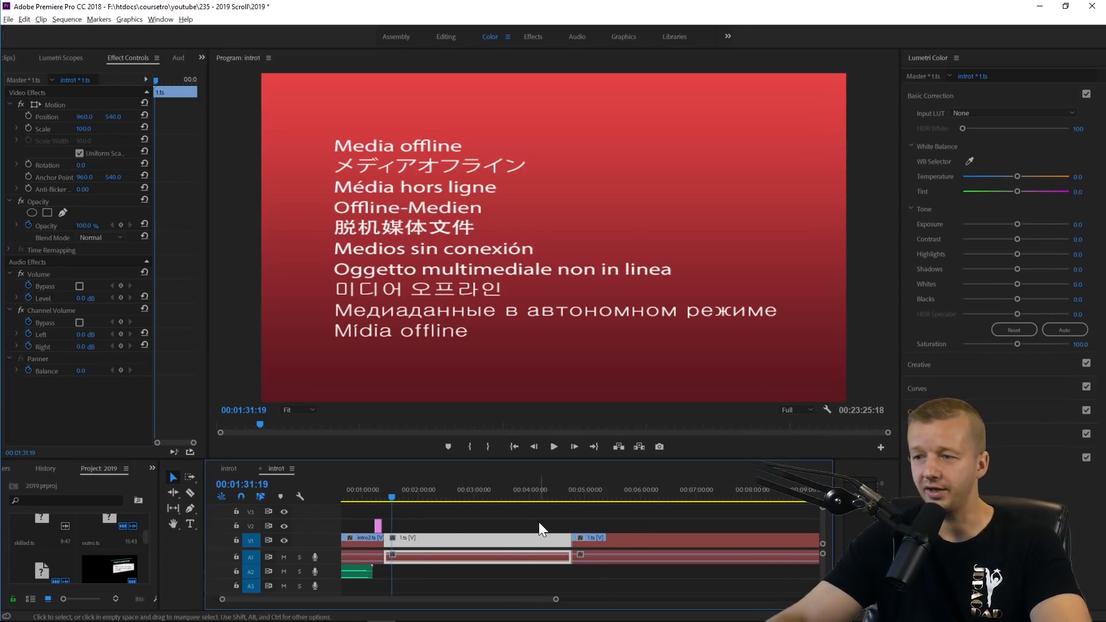
click(463, 489)
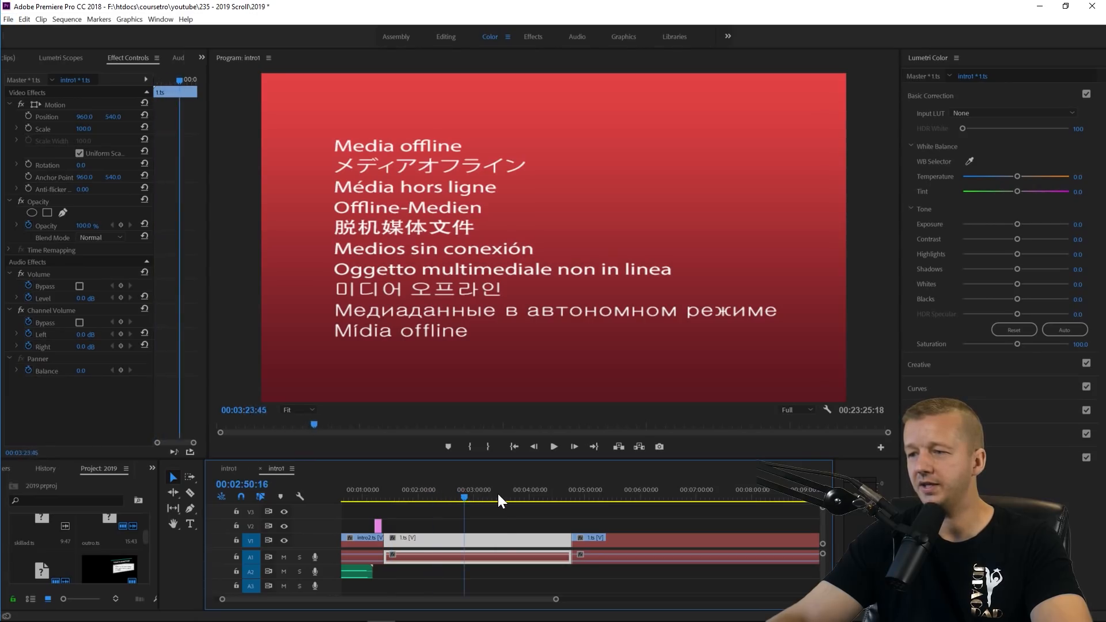
click(541, 502)
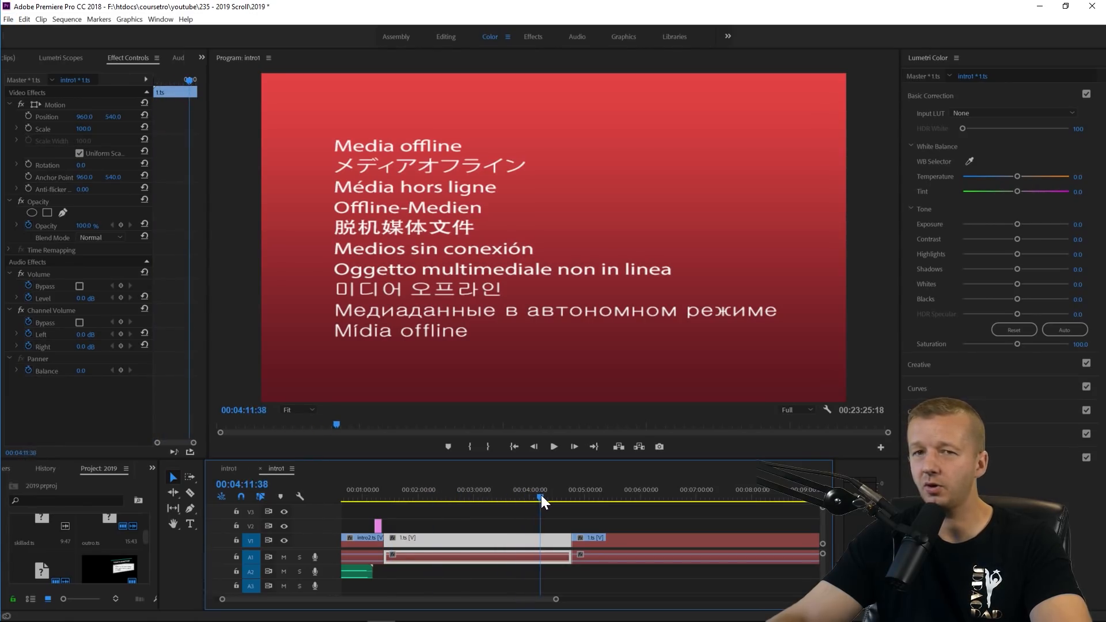
click(567, 489)
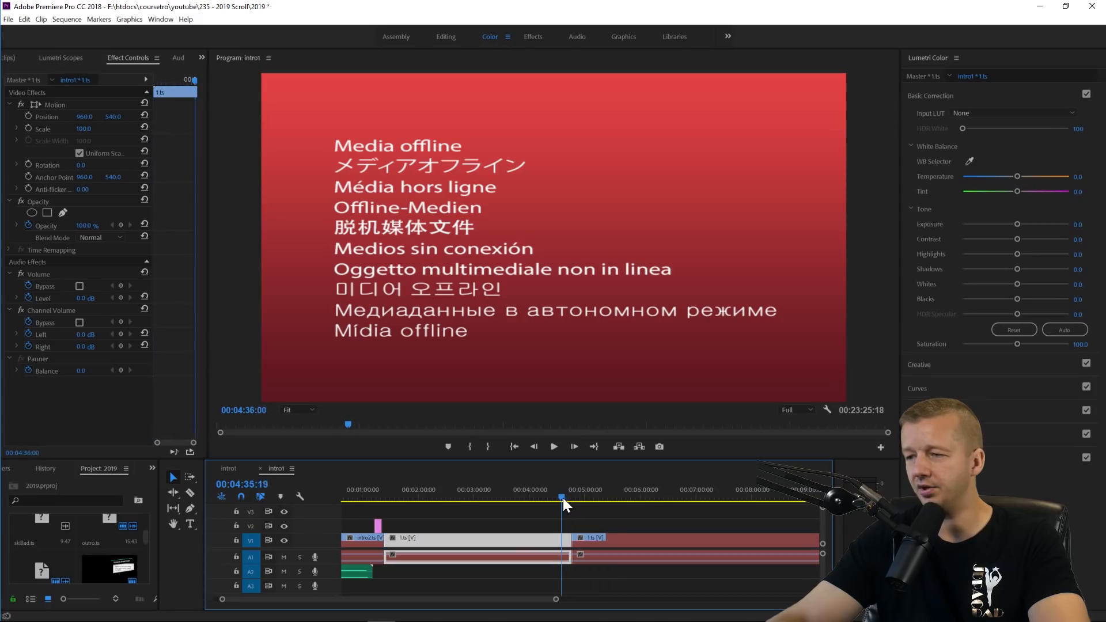
click(574, 497)
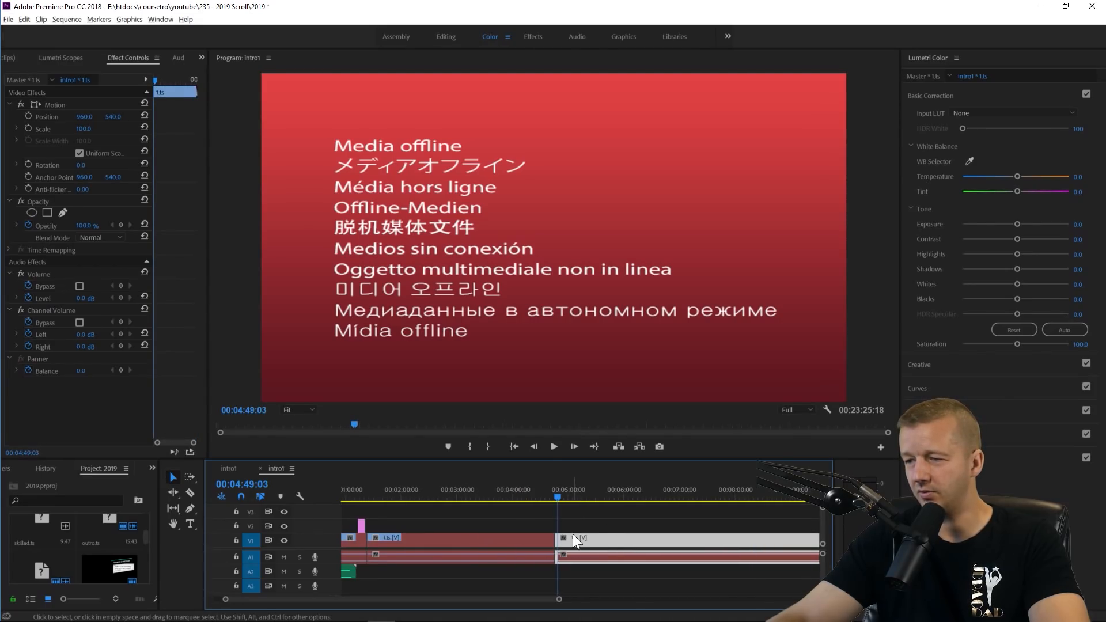
click(550, 497)
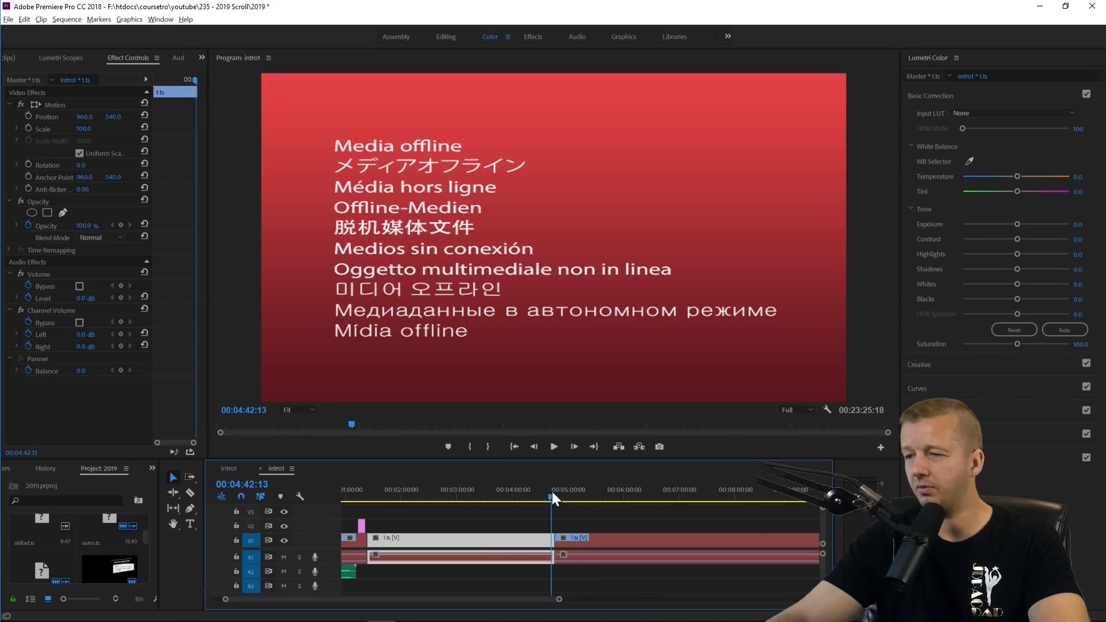
click(558, 488)
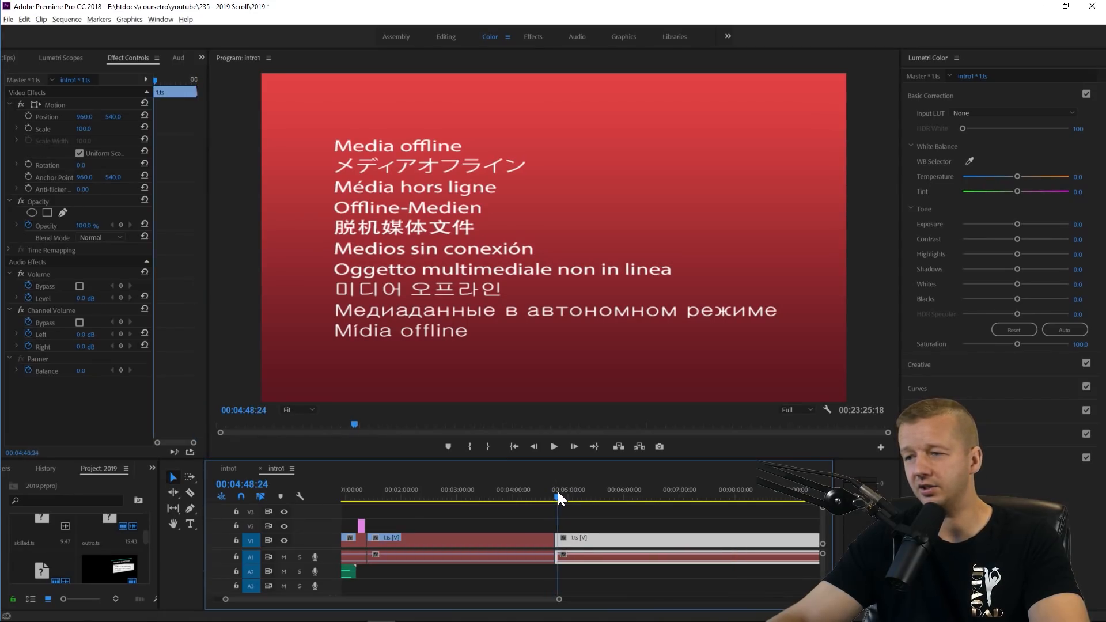
click(565, 490)
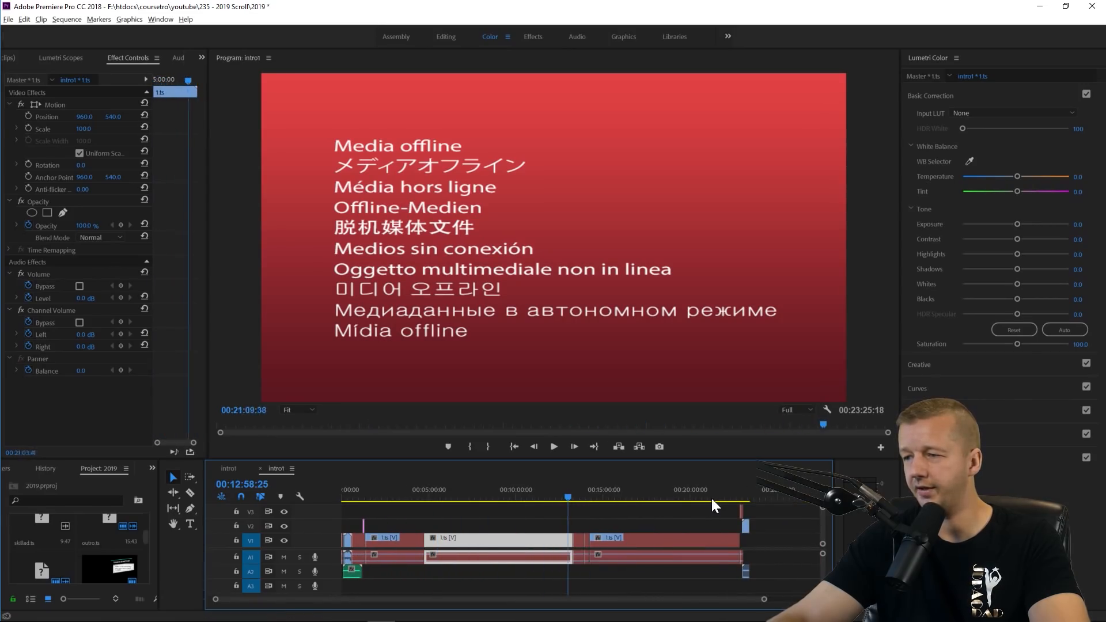
click(738, 499)
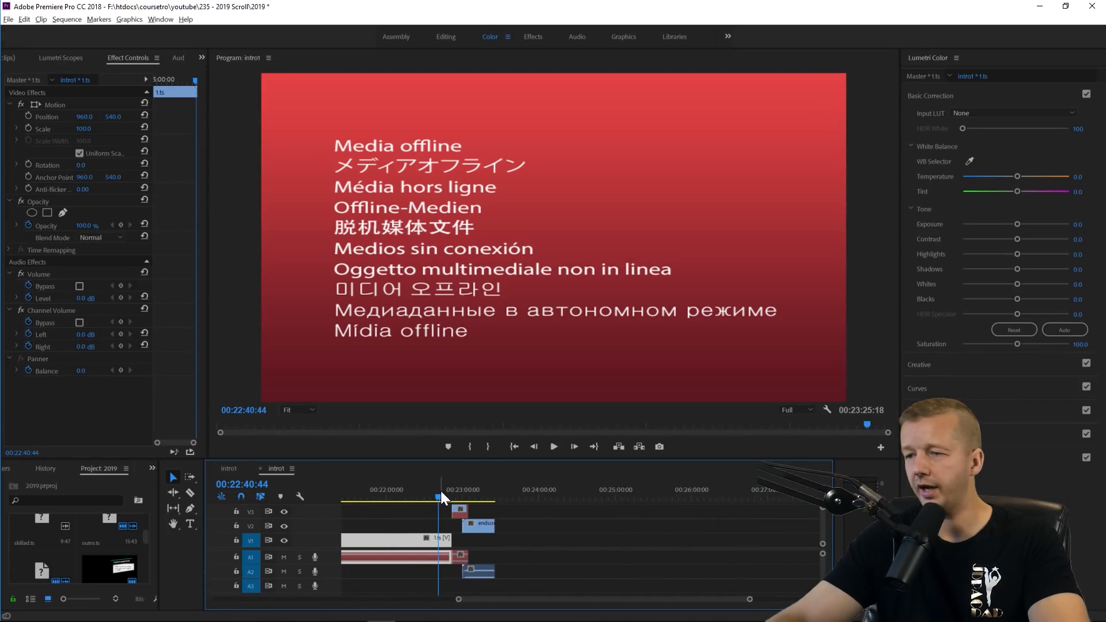
click(450, 499)
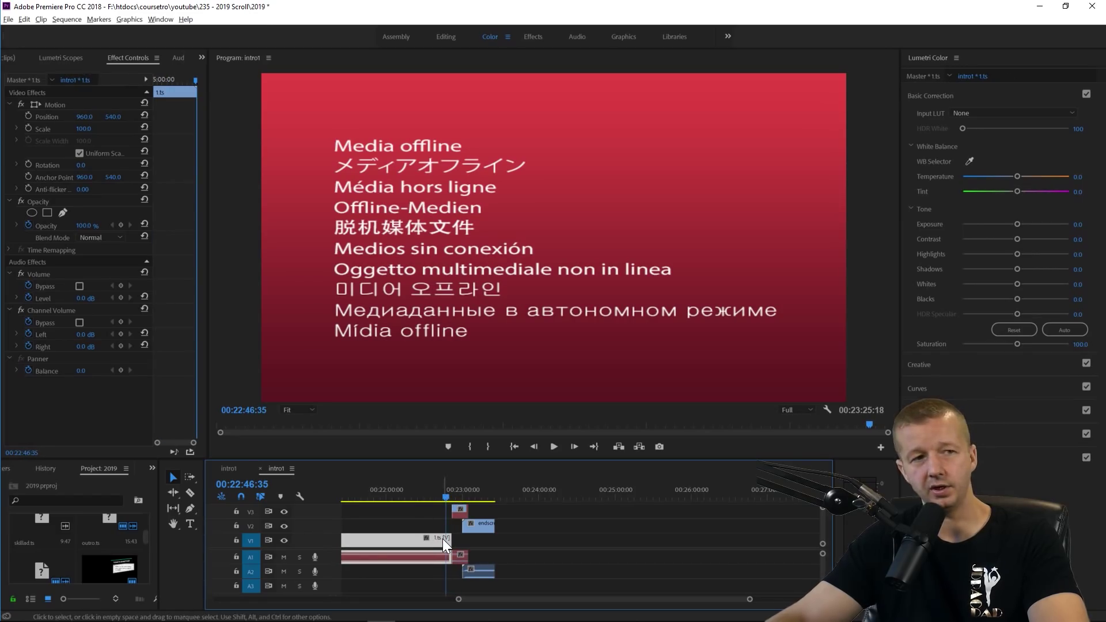
click(459, 490)
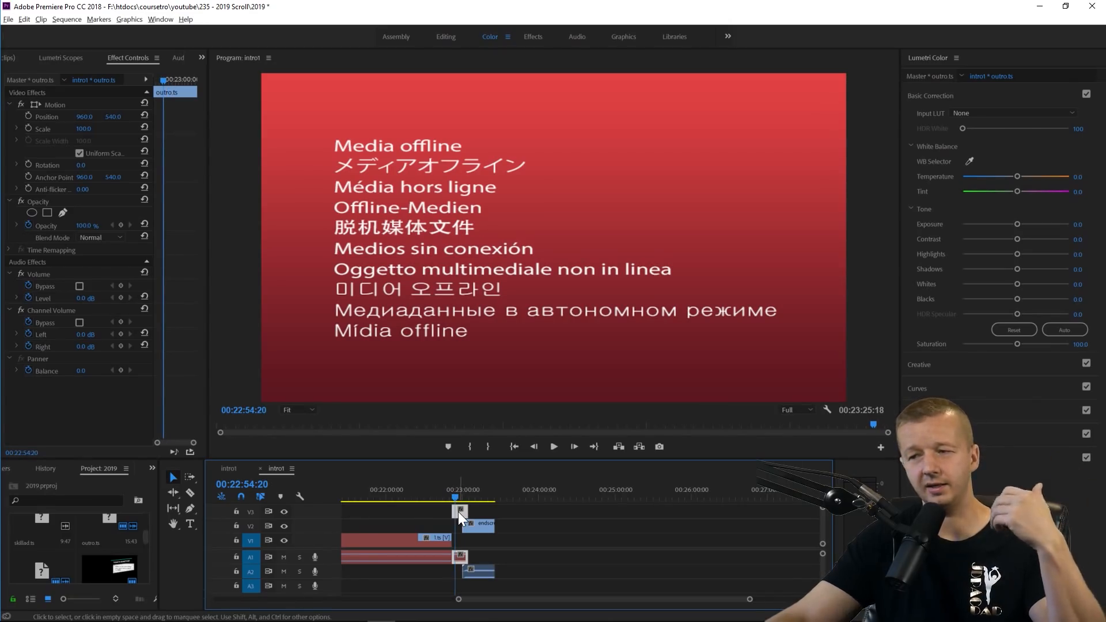
mouse_move(459, 515)
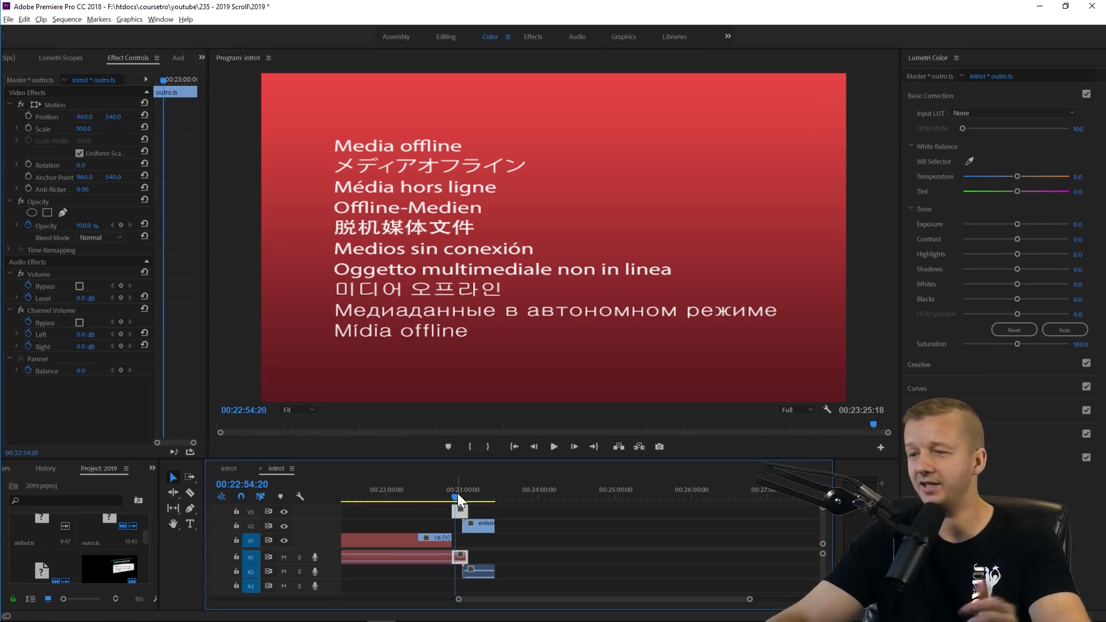
click(479, 490)
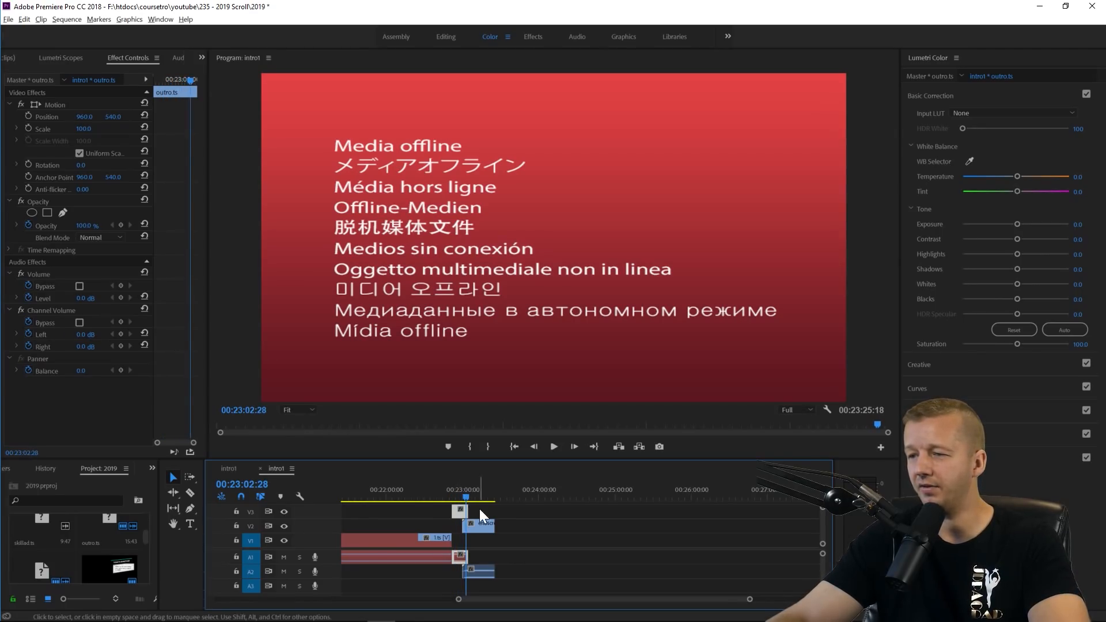
click(475, 508)
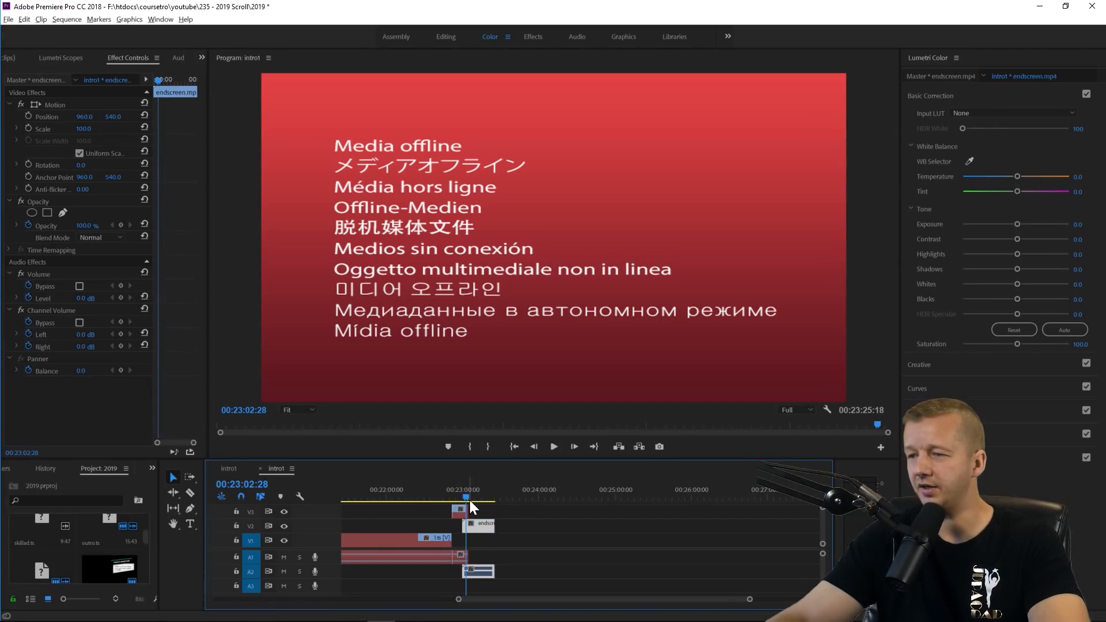
click(474, 501)
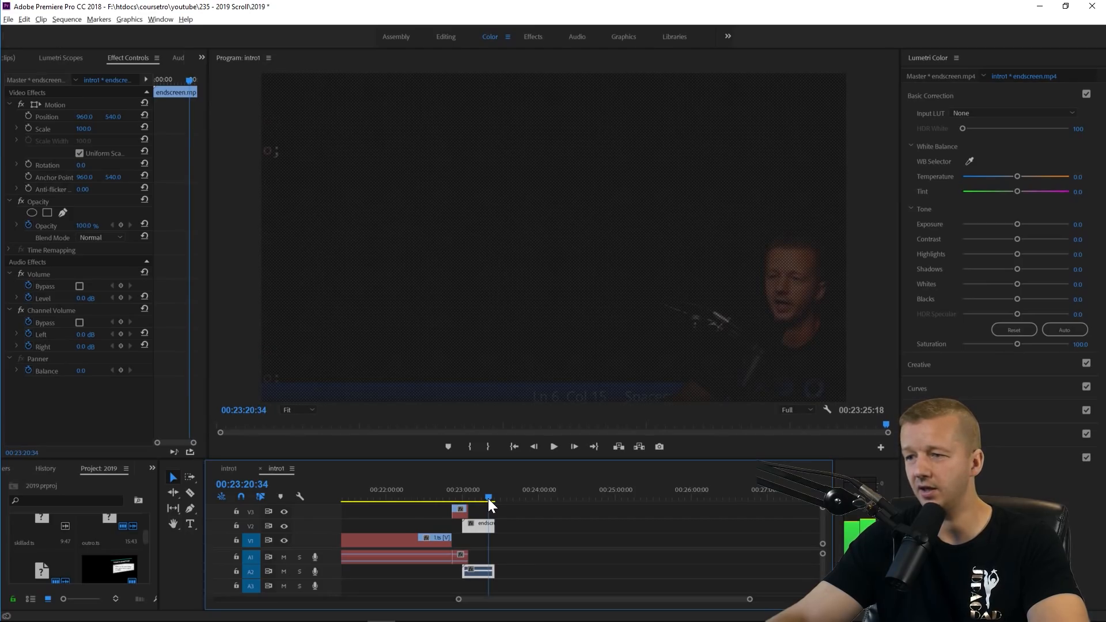
click(482, 499)
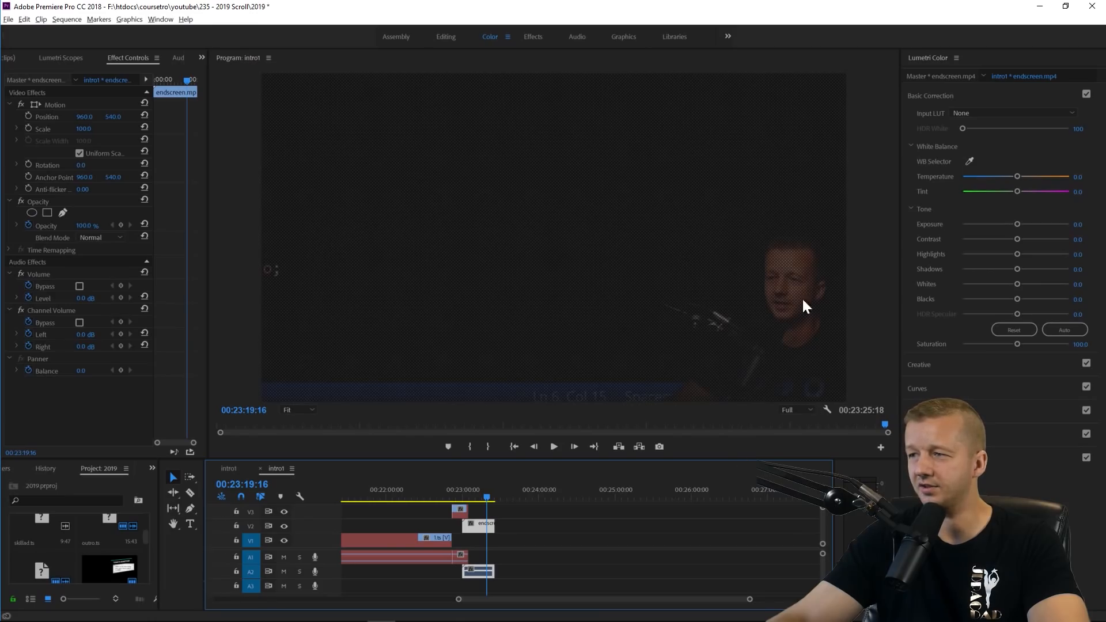
mouse_move(772, 276)
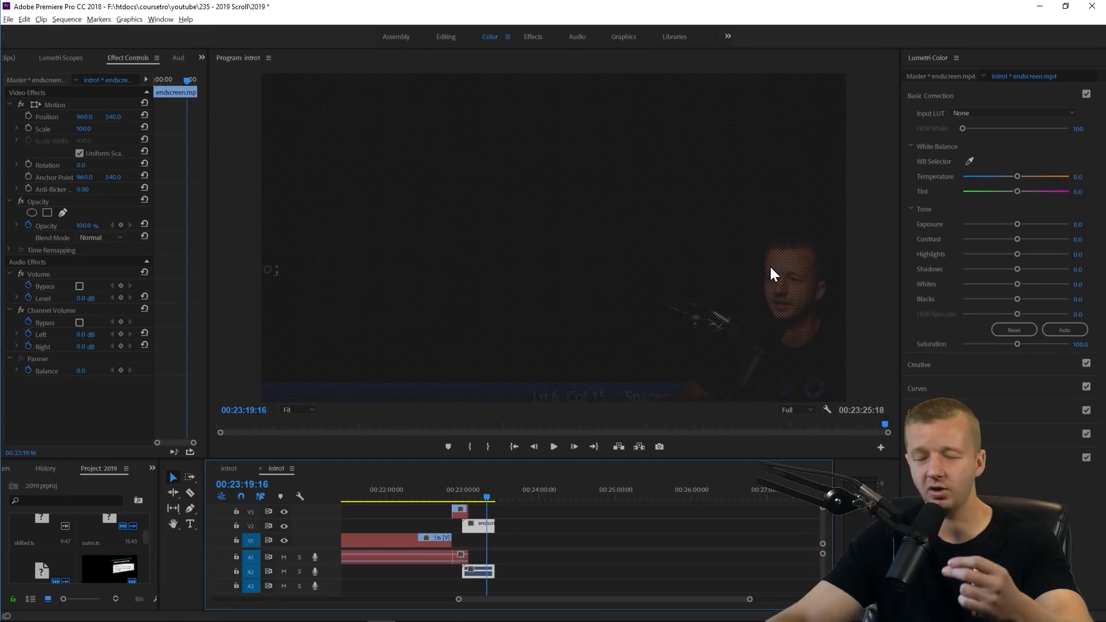
mouse_move(760, 293)
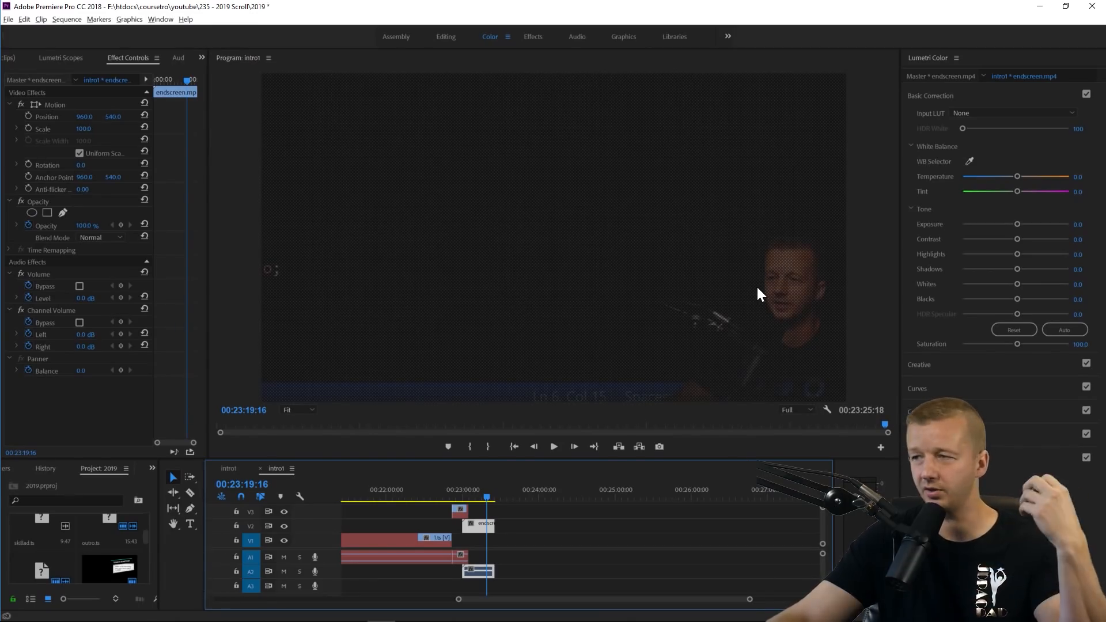
mouse_move(484, 189)
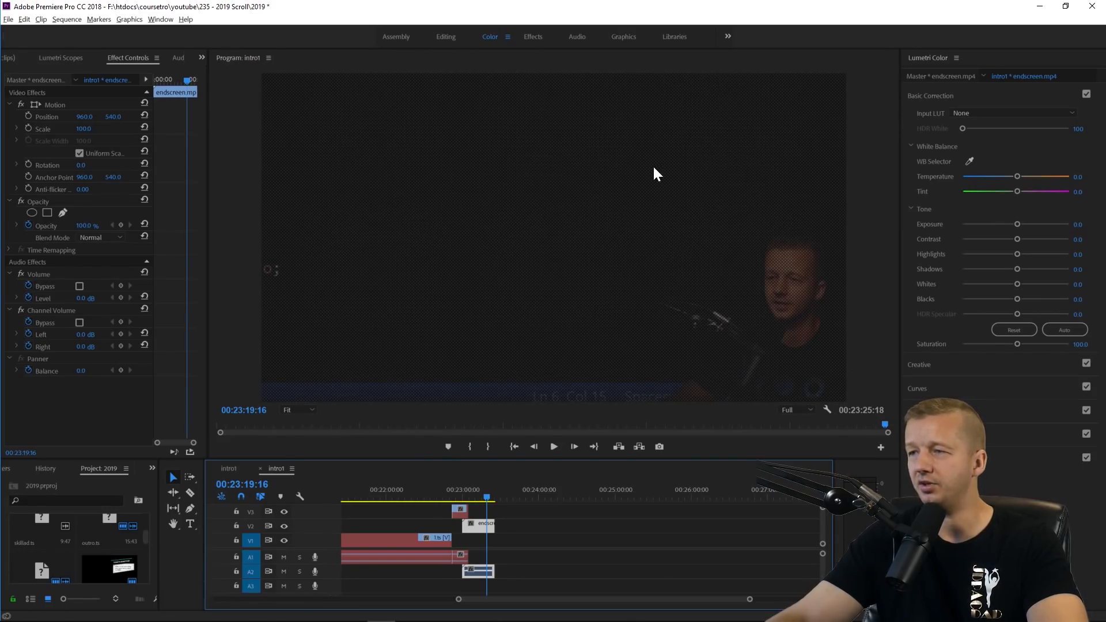
mouse_move(405, 425)
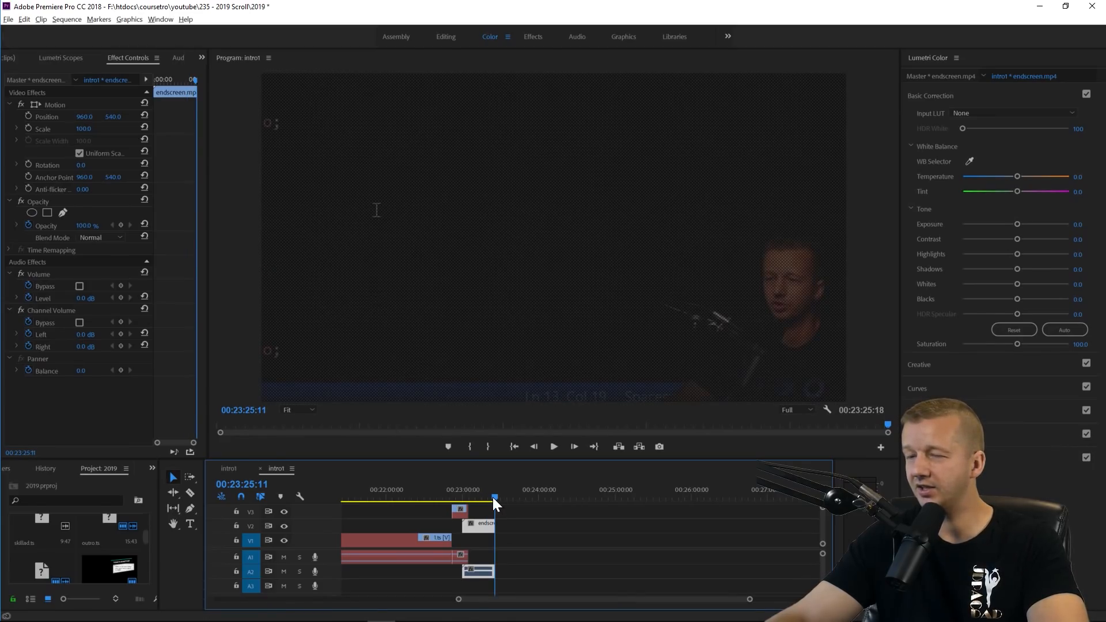
mouse_move(536, 542)
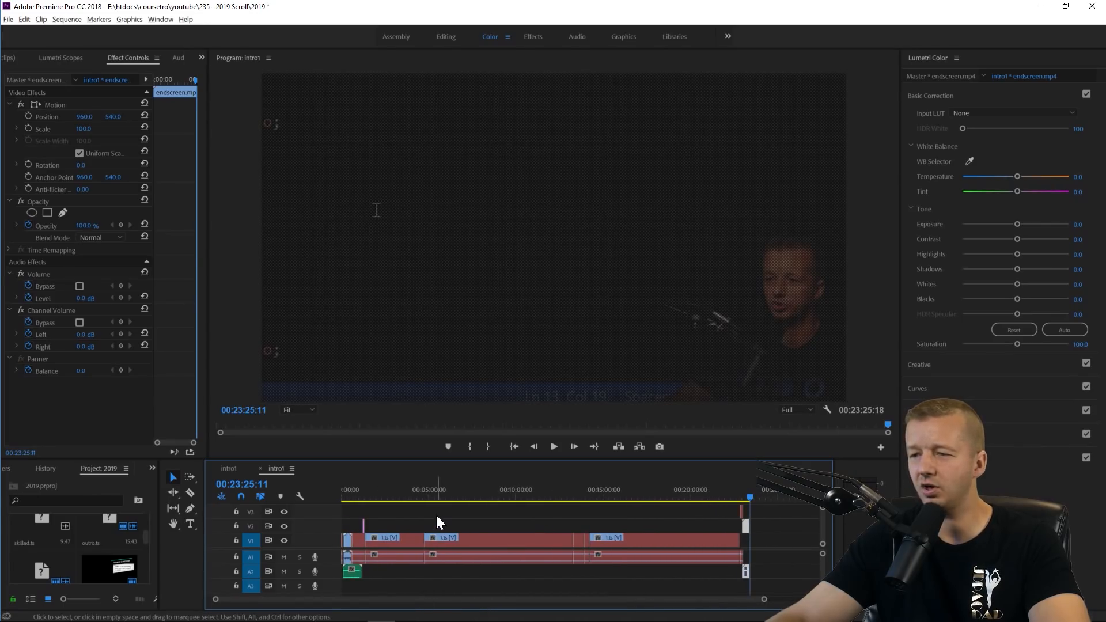
click(465, 515)
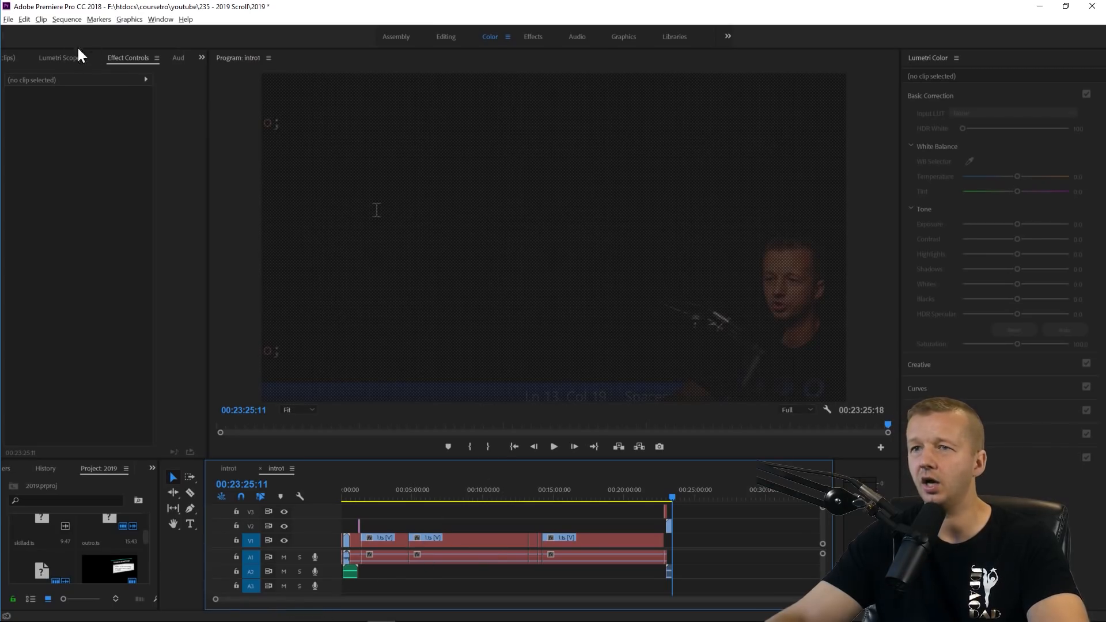
click(8, 19)
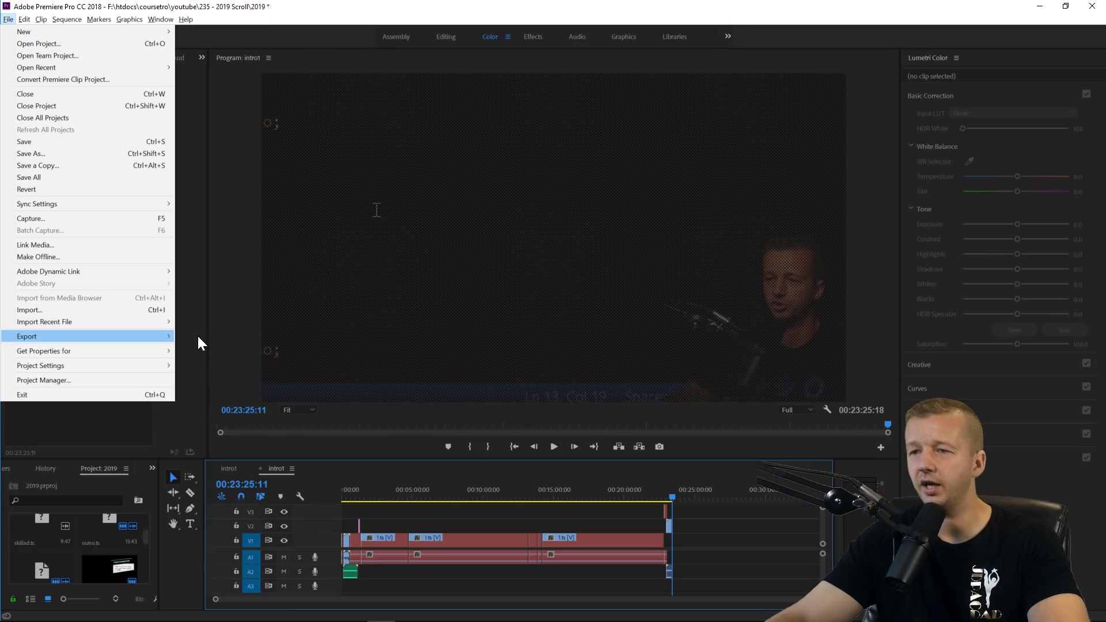
Step: Export the sequence via File > Export > Media, accepting the offline material warning
click(27, 336)
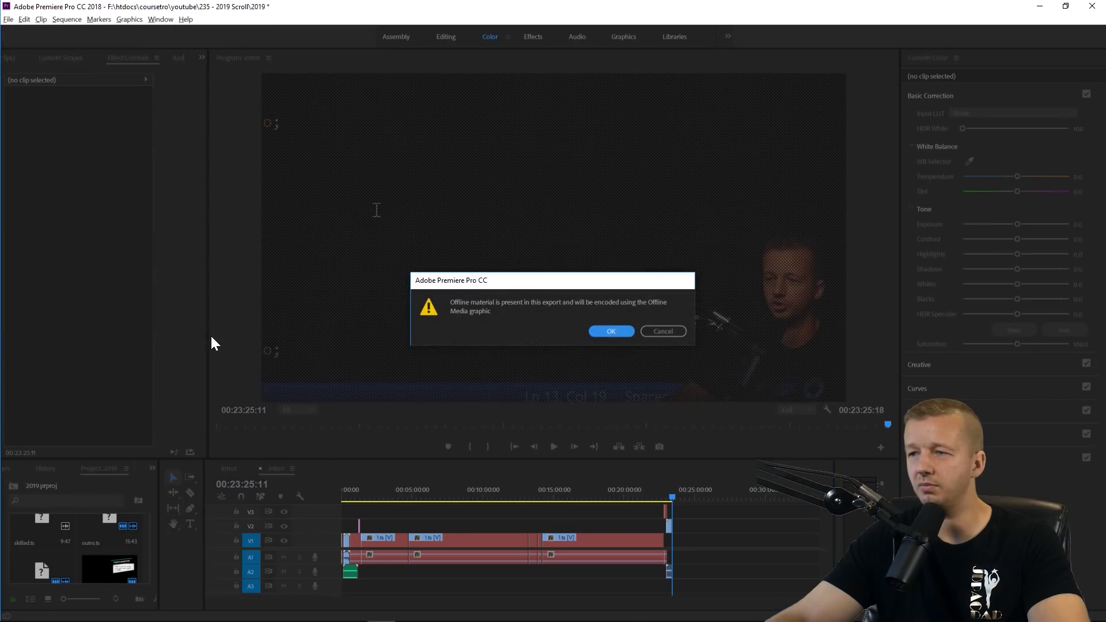
click(611, 331)
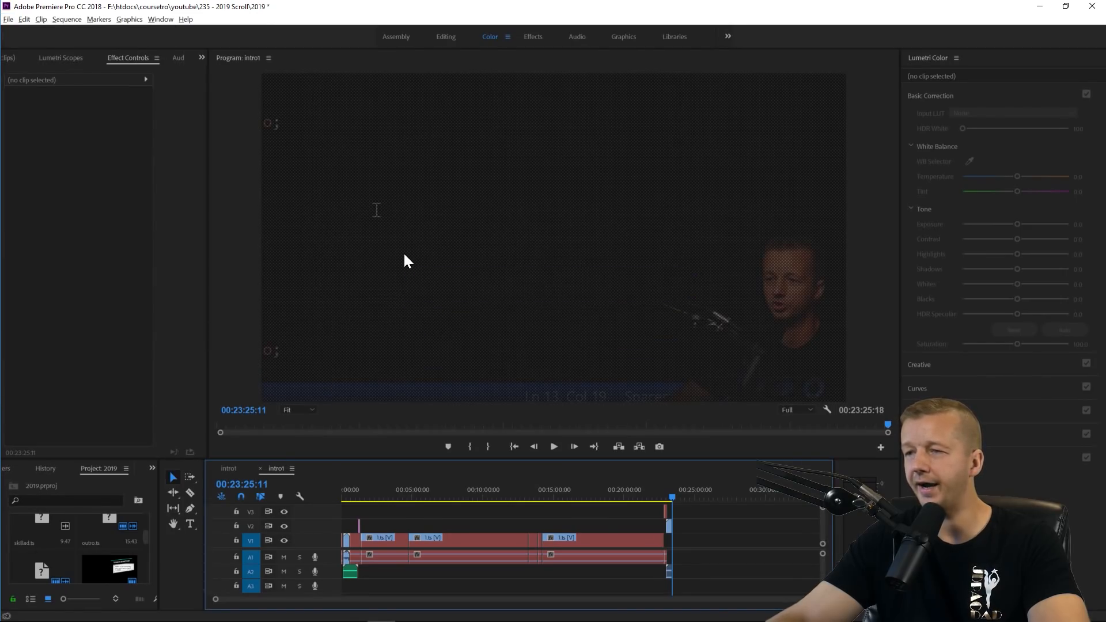
mouse_move(423, 252)
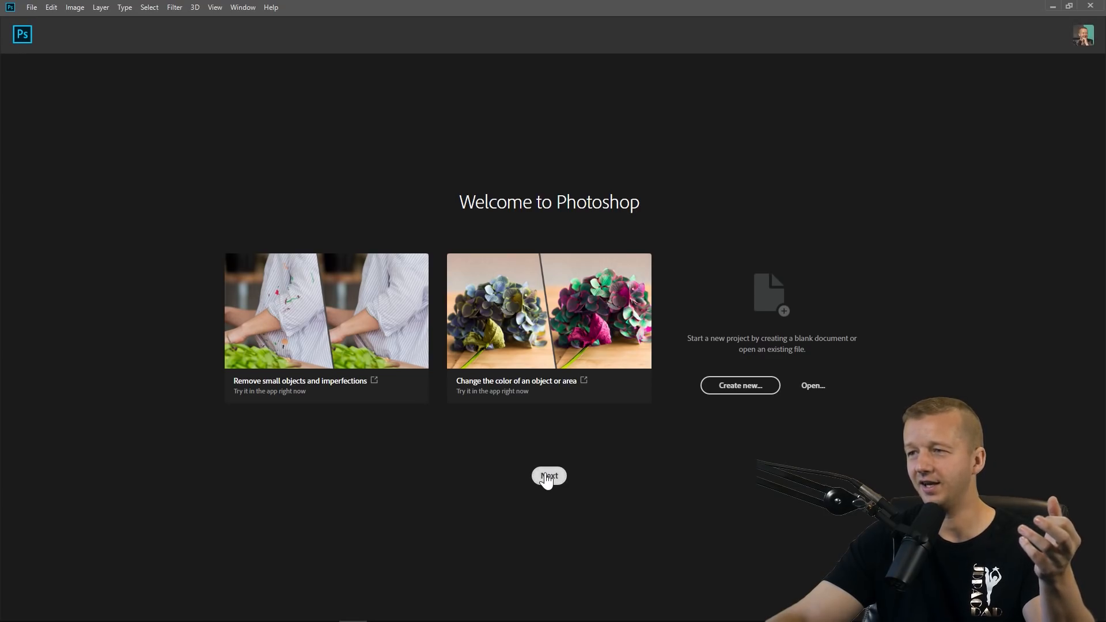
Step: Load the COLOR SCHEME TOOLS thumbnail PSD from recent files and ready the Rectangular Marquee selection
click(549, 476)
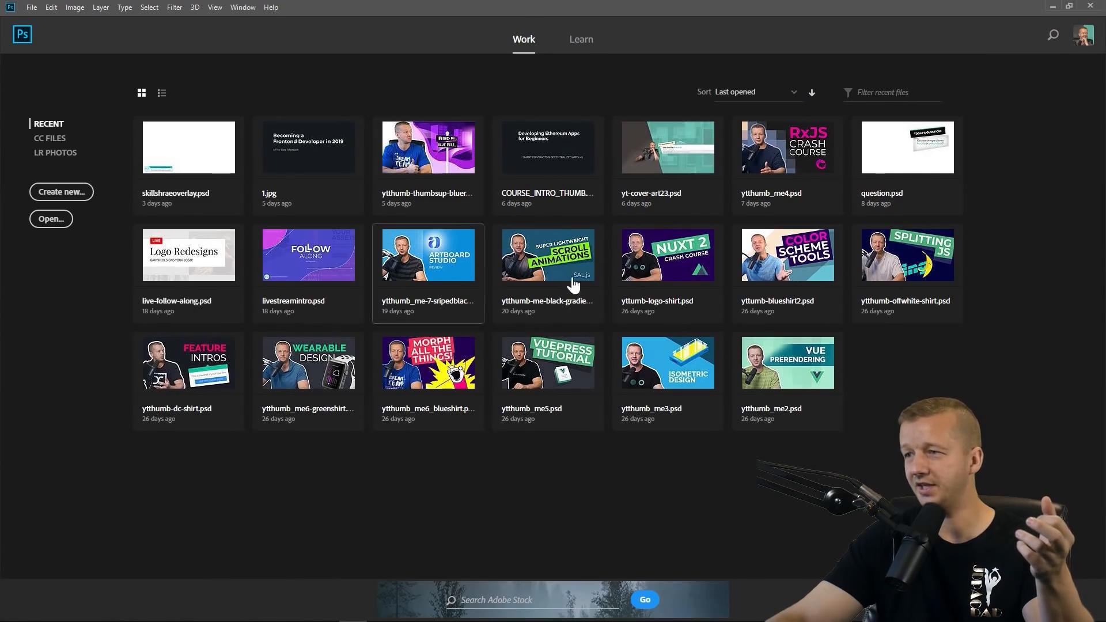
mouse_move(787, 274)
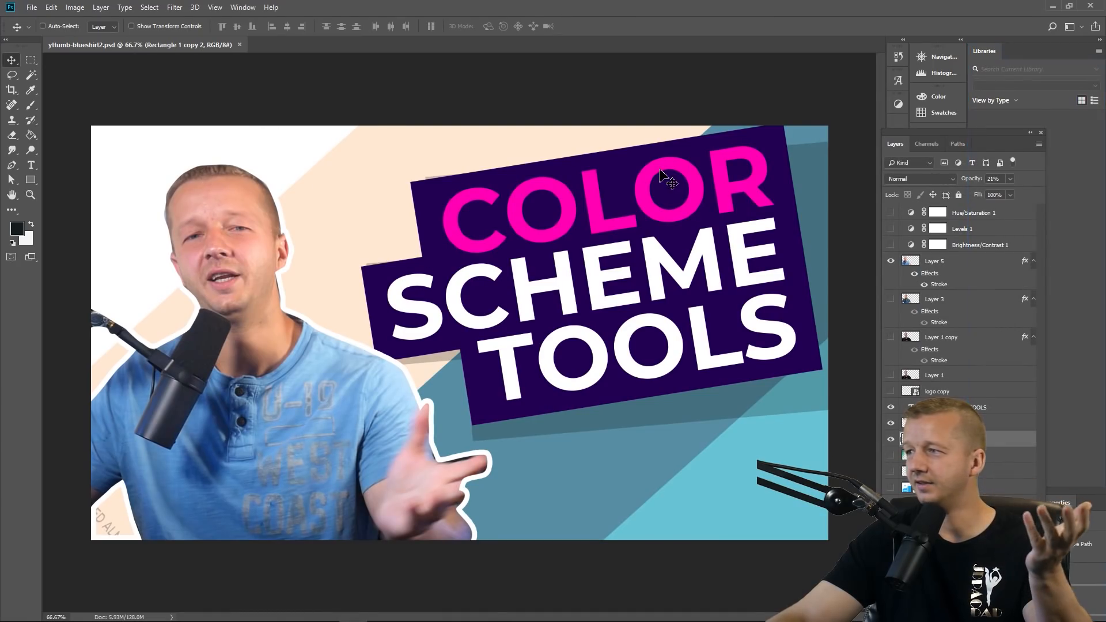
click(30, 165)
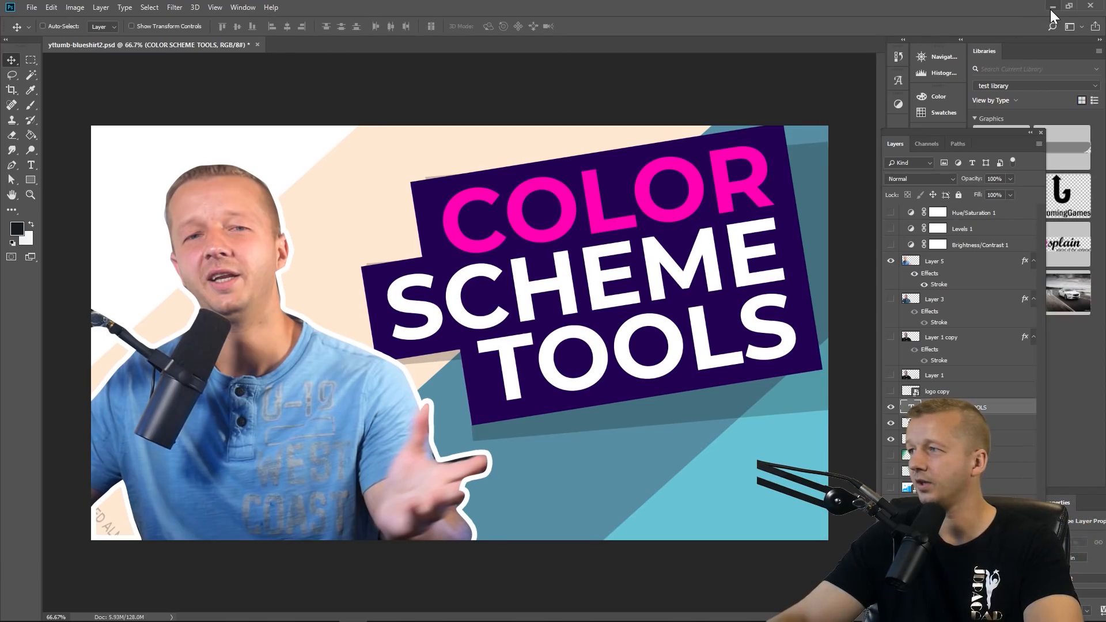
mouse_move(1053, 13)
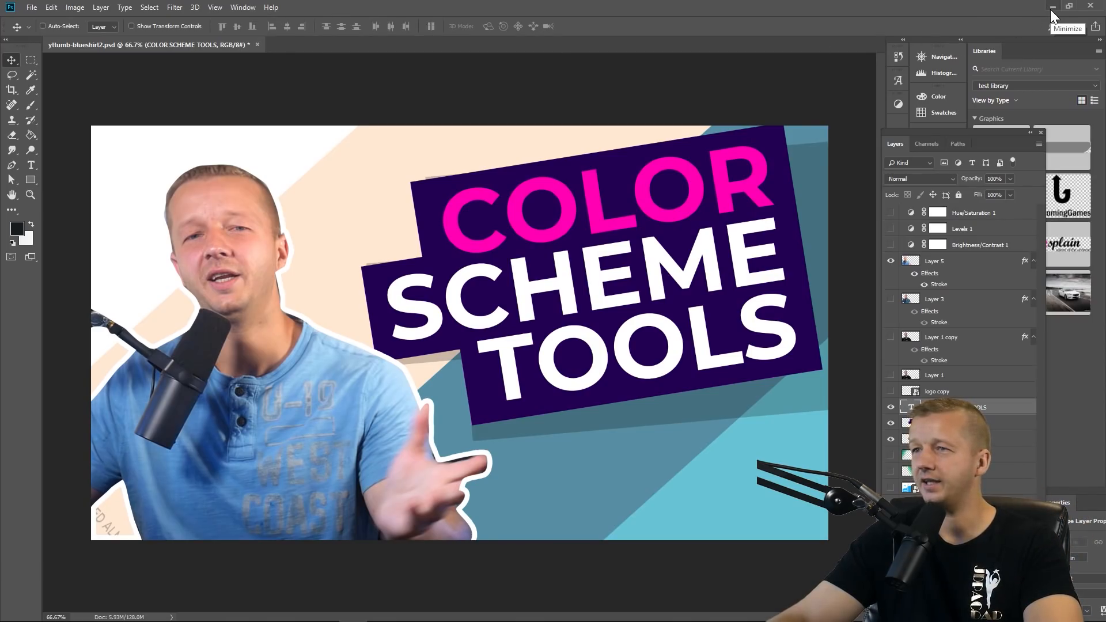
mouse_move(1090, 7)
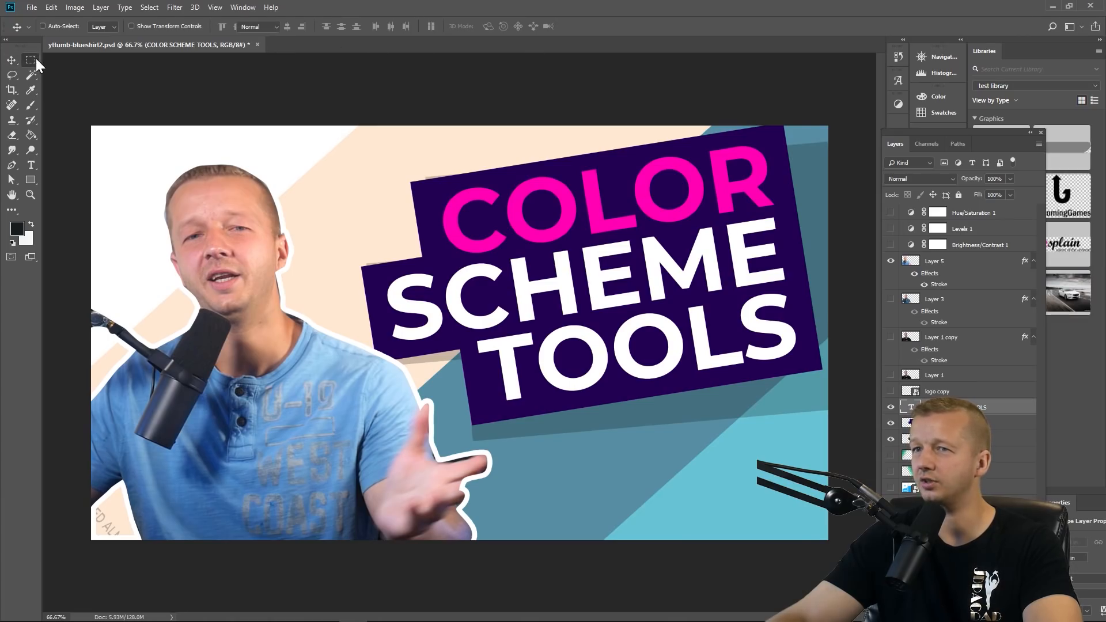
click(30, 60)
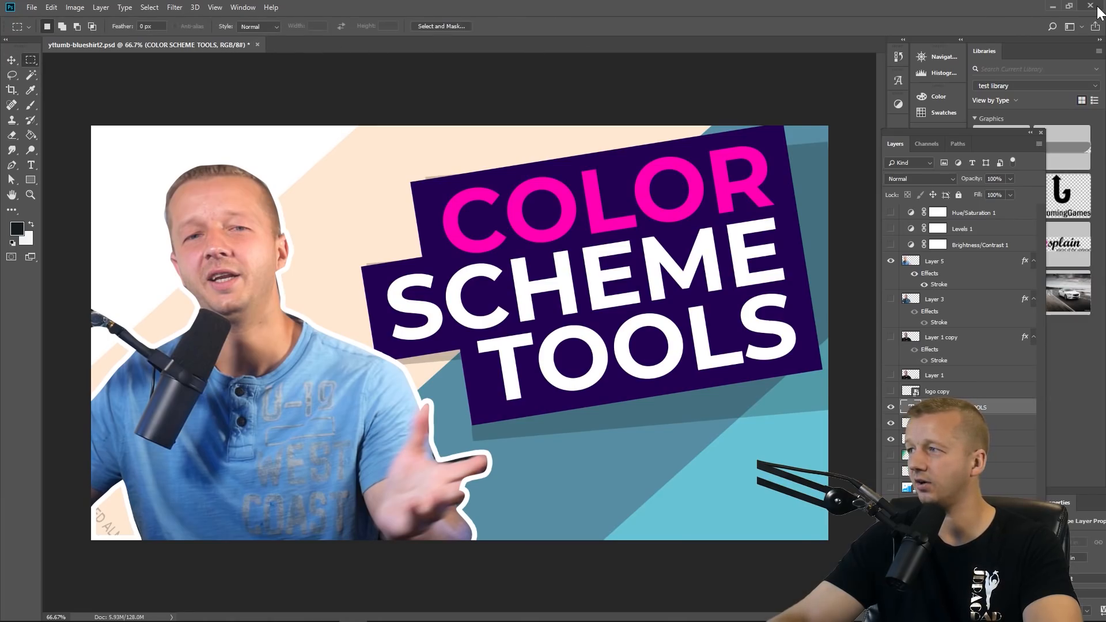